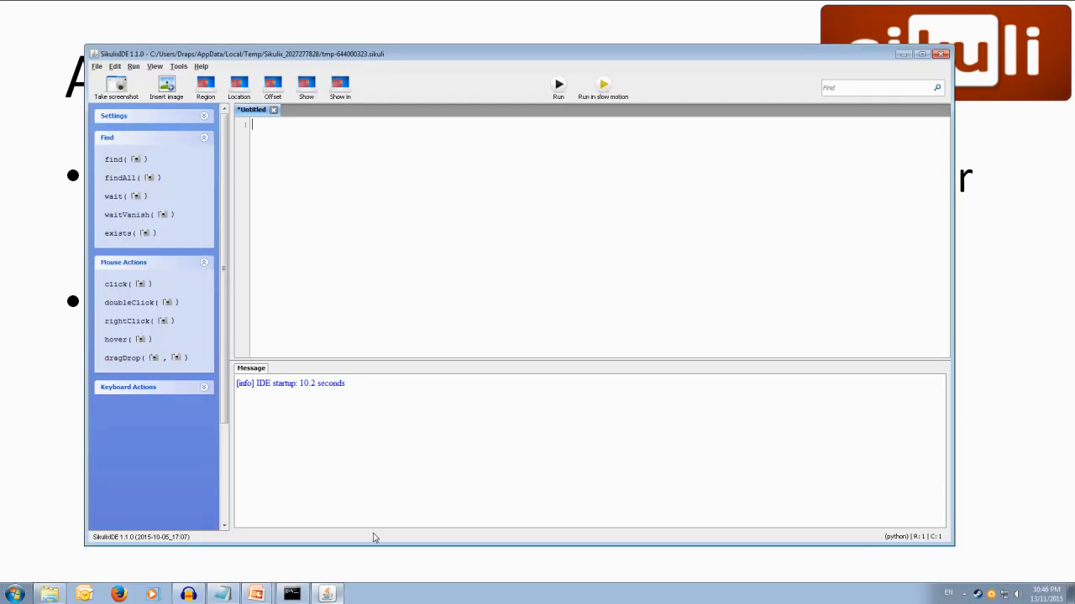
mouse_move(475, 270)
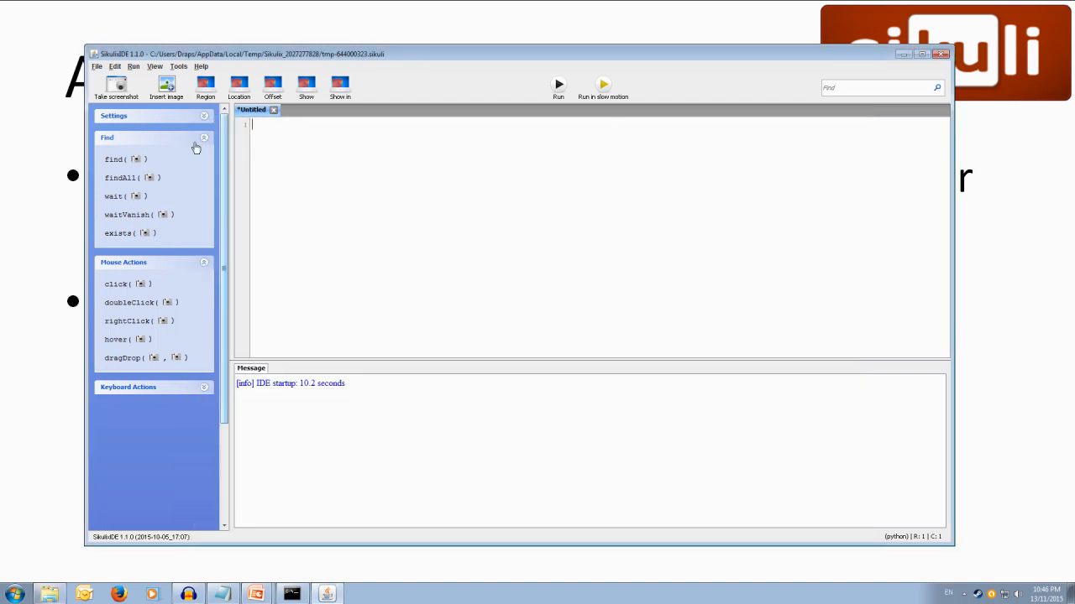
mouse_move(149, 150)
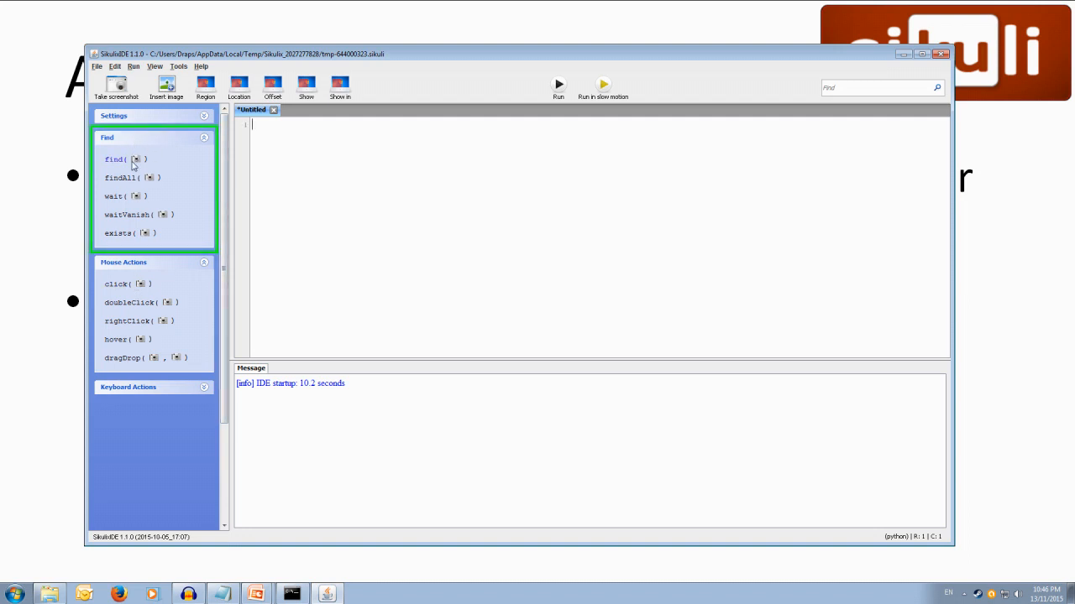
mouse_move(115, 203)
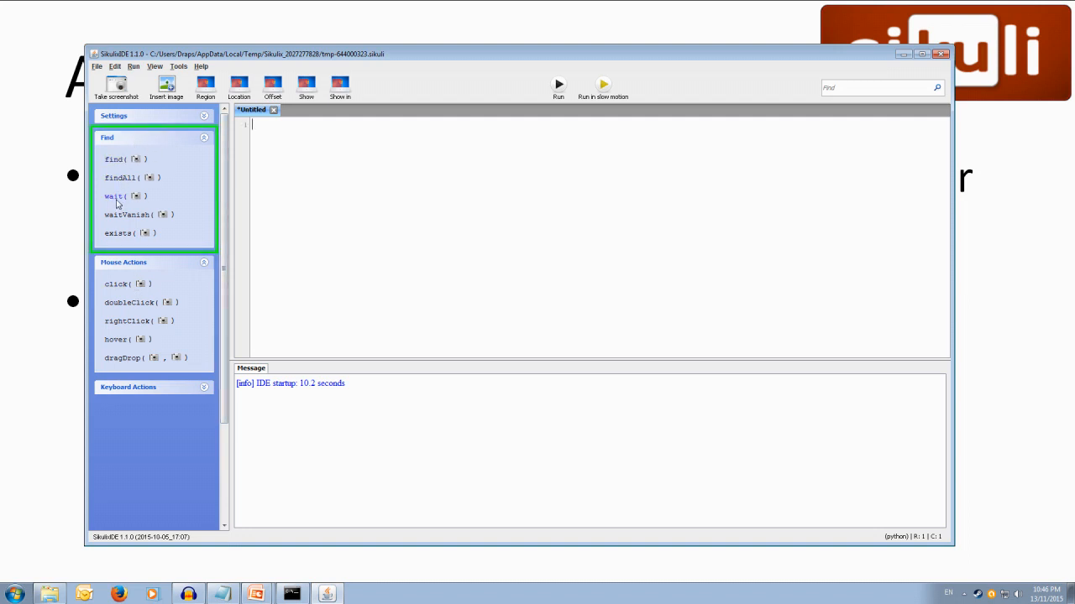
mouse_move(113, 241)
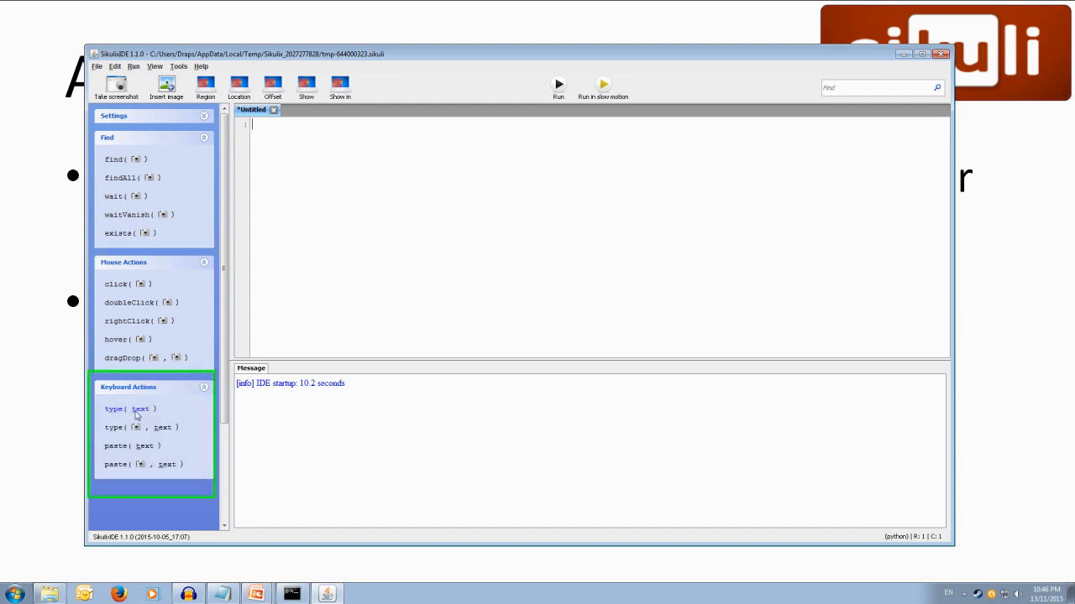
mouse_move(138, 413)
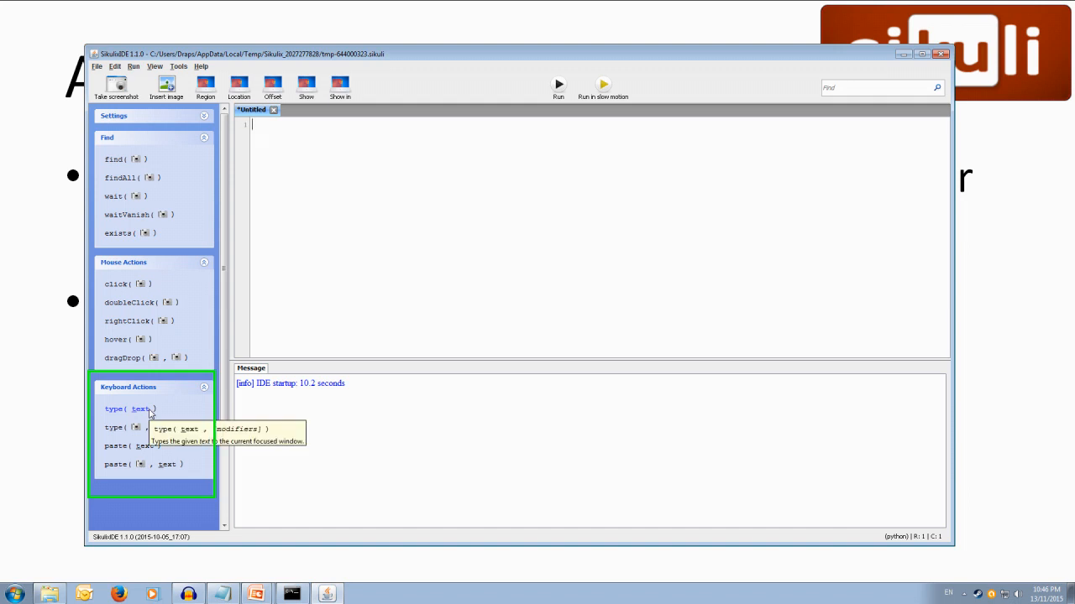
mouse_move(143, 403)
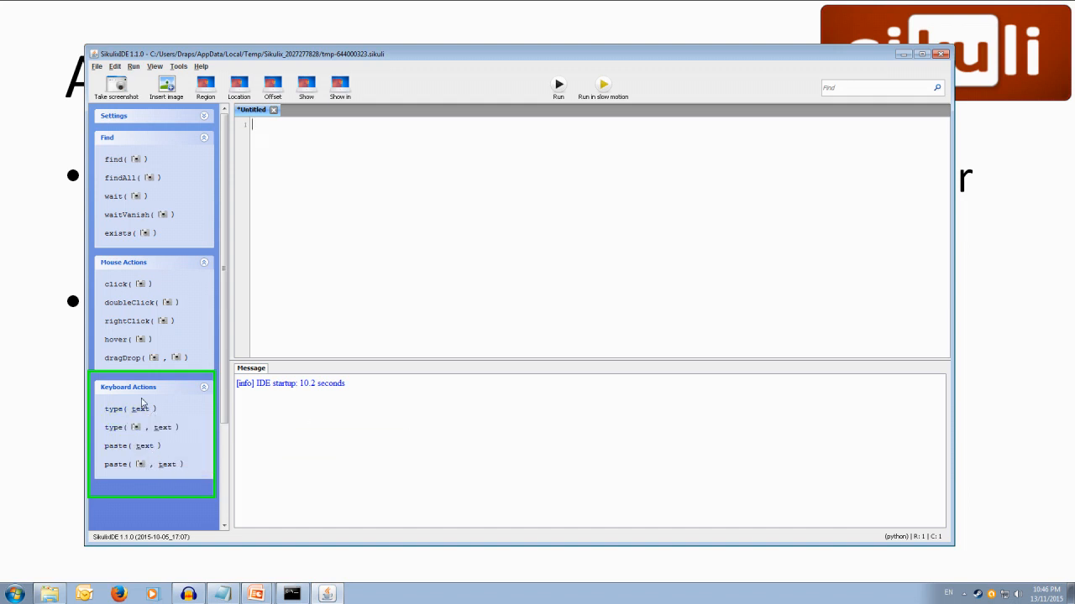
mouse_move(143, 429)
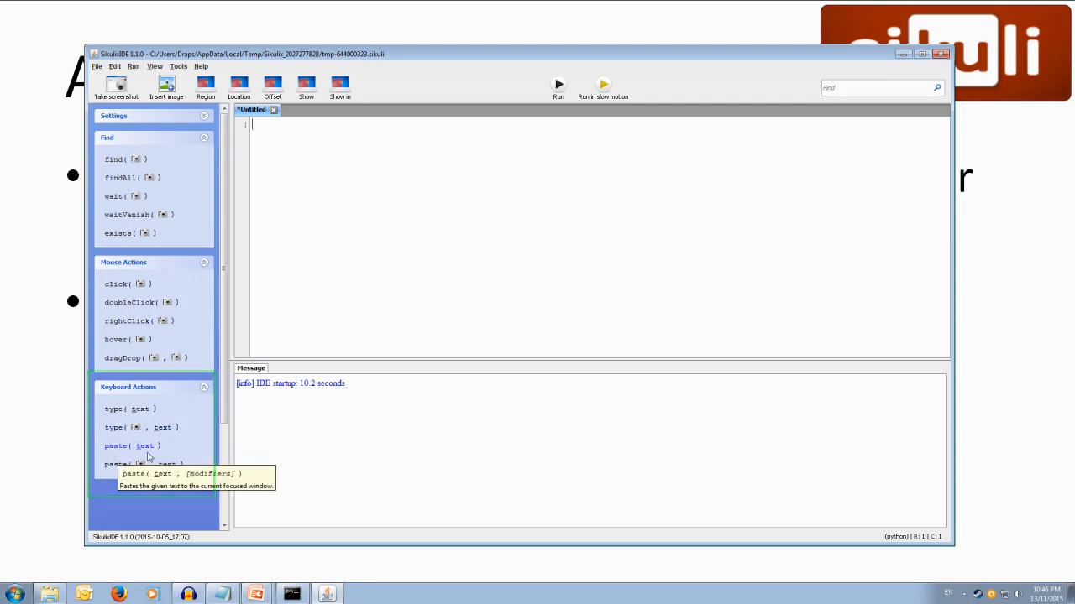
mouse_move(167, 453)
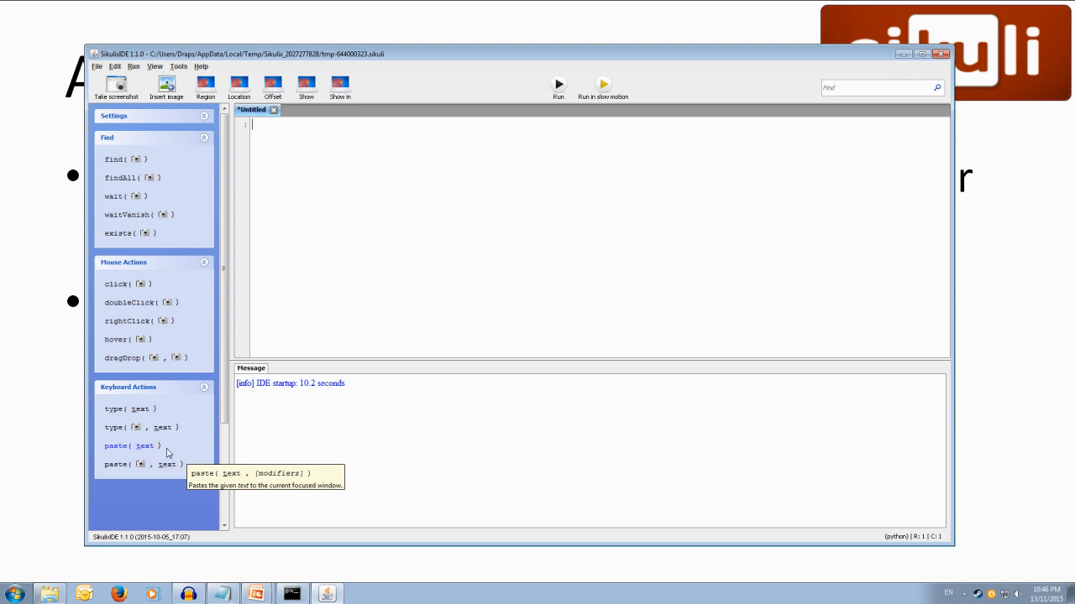
mouse_move(335, 153)
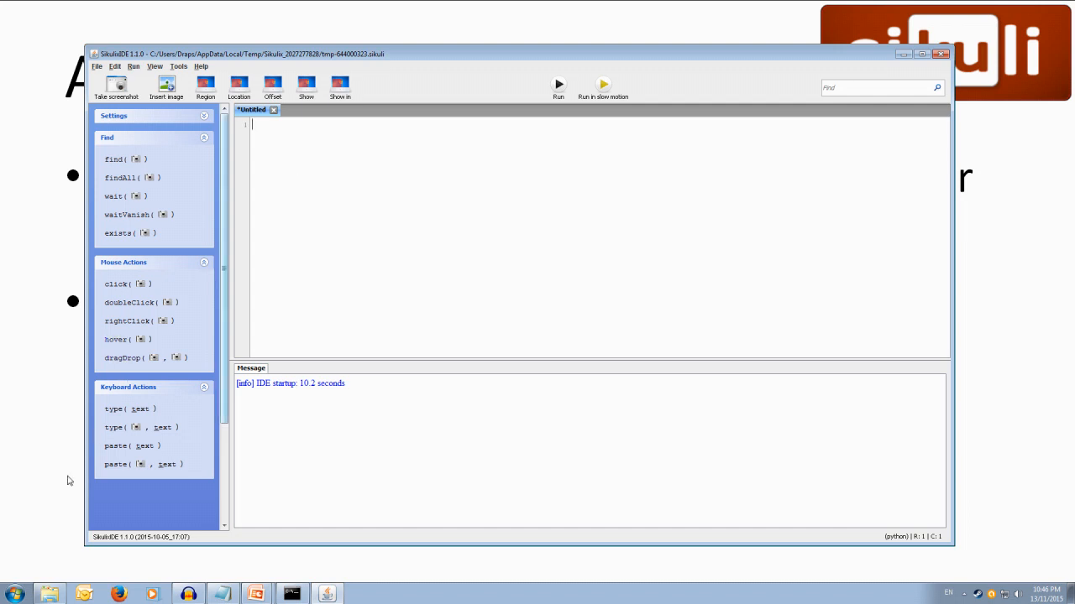
Launch Calculator from the Start menu search for 'calc' and move its window right
left_click(11, 591)
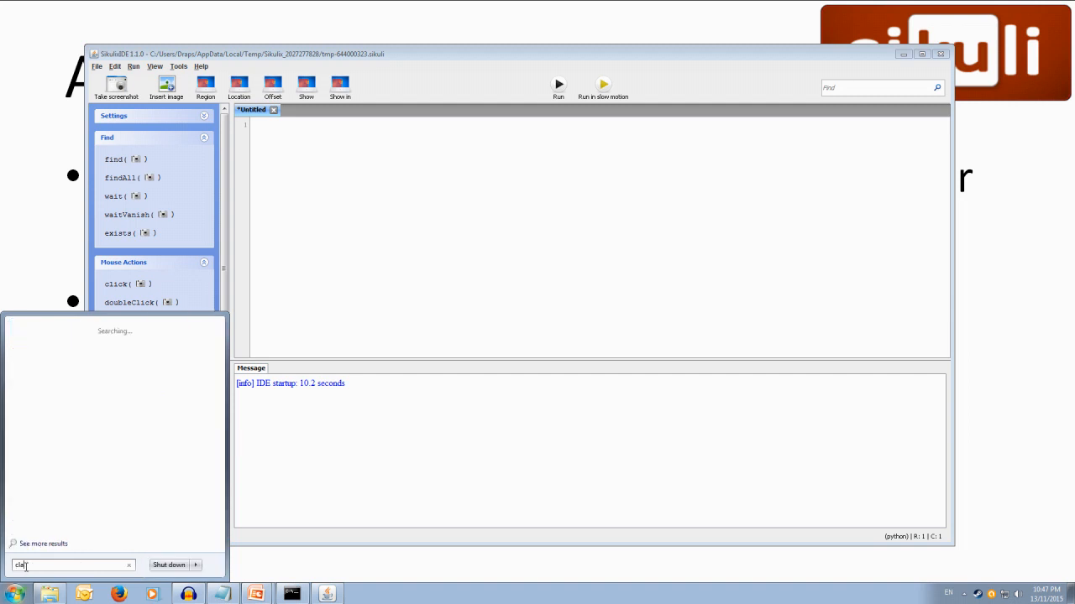
type("calc")
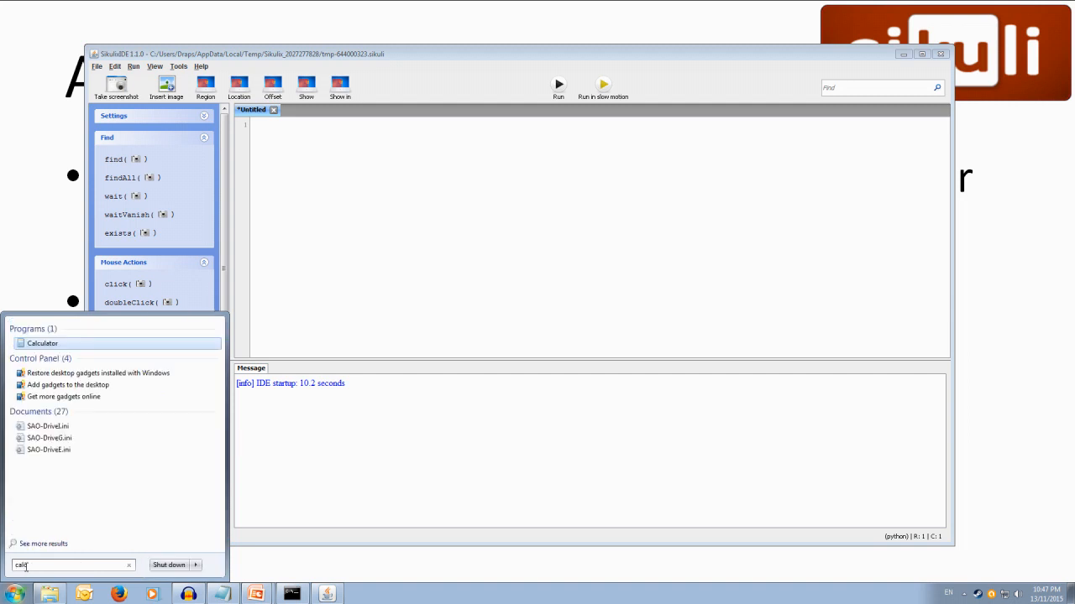
left_click(42, 343)
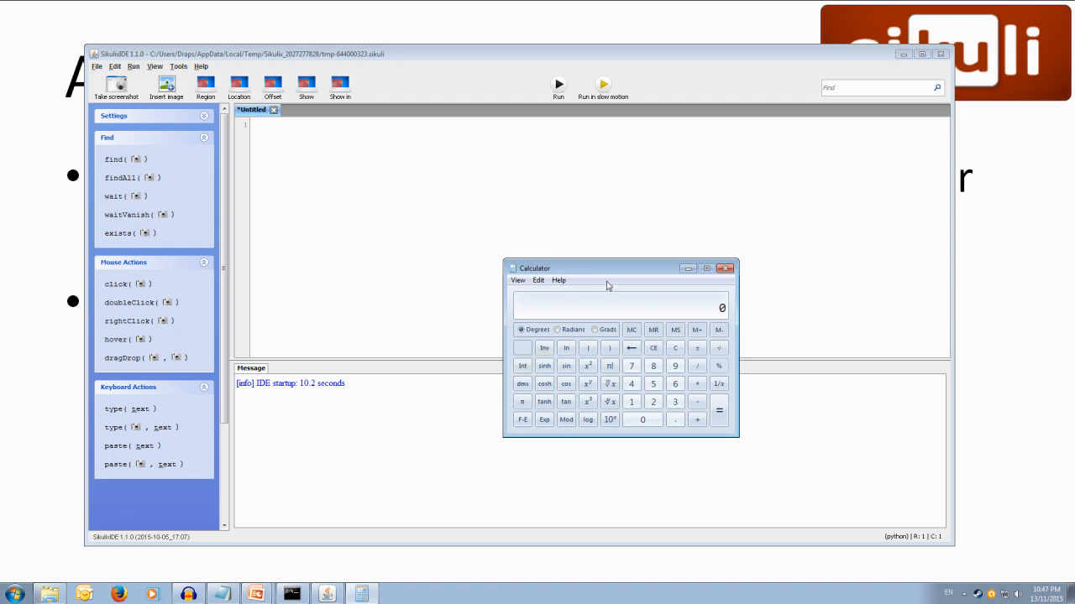
left_click_drag(607, 286, 693, 252)
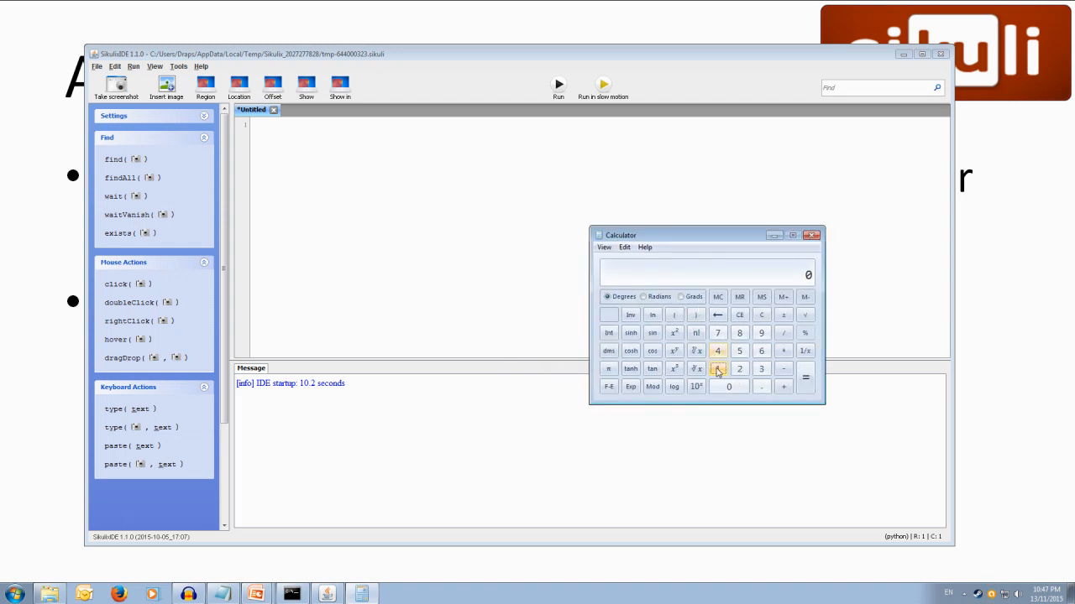
Try 1 + 1 on Calculator, close it, and reopen the Start menu for capture
left_click(717, 368)
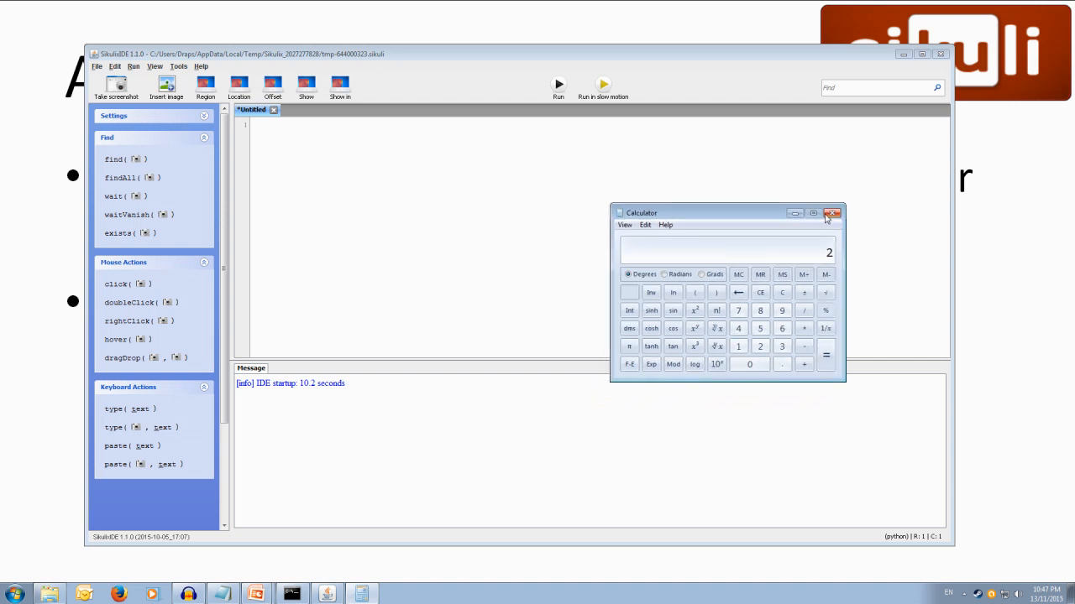
mouse_move(834, 215)
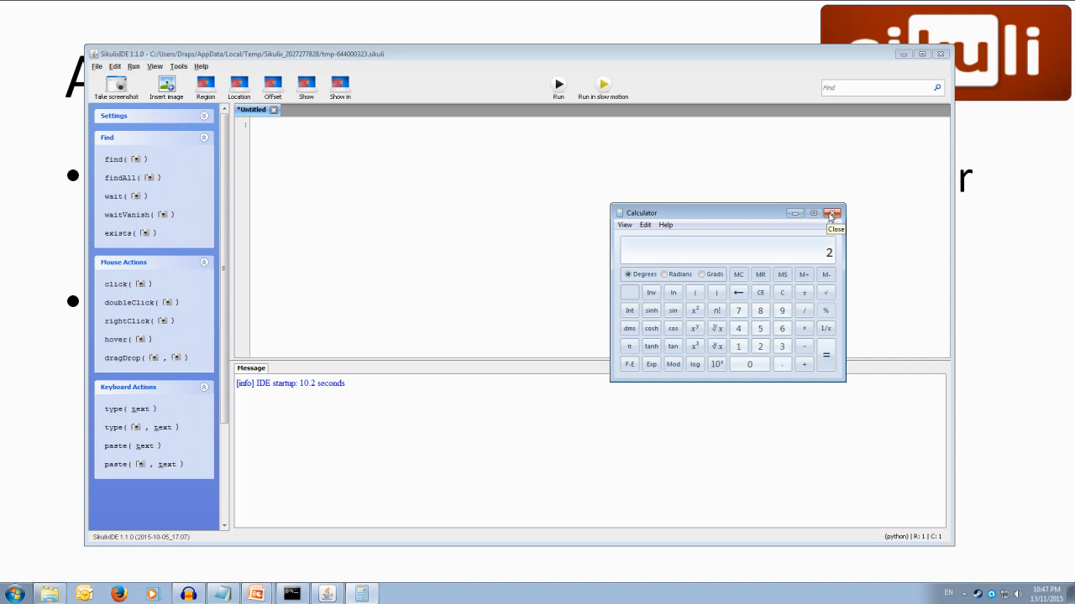
left_click(834, 213)
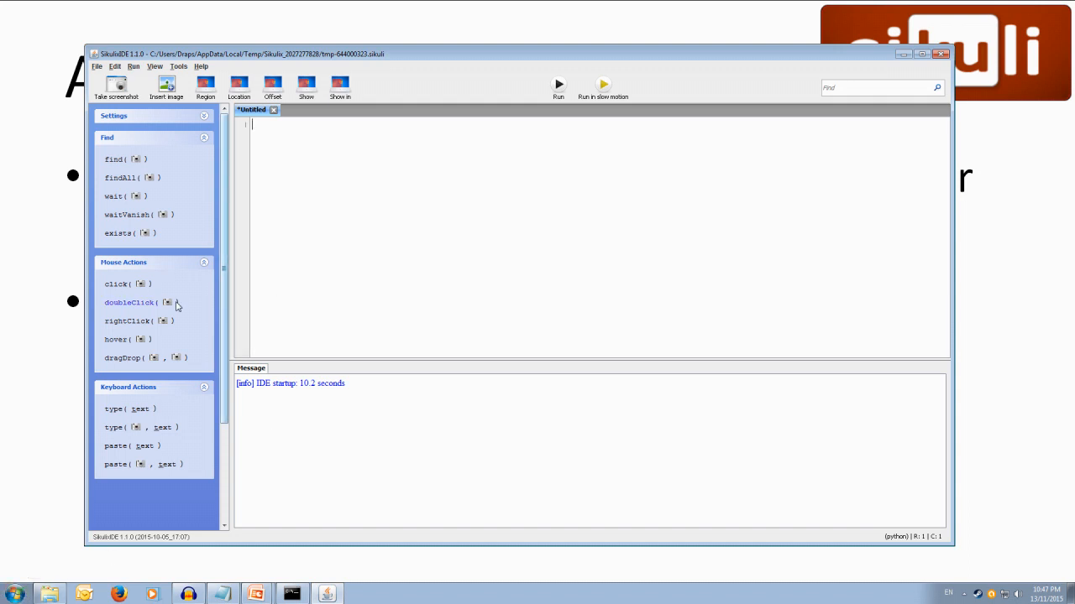
mouse_move(145, 284)
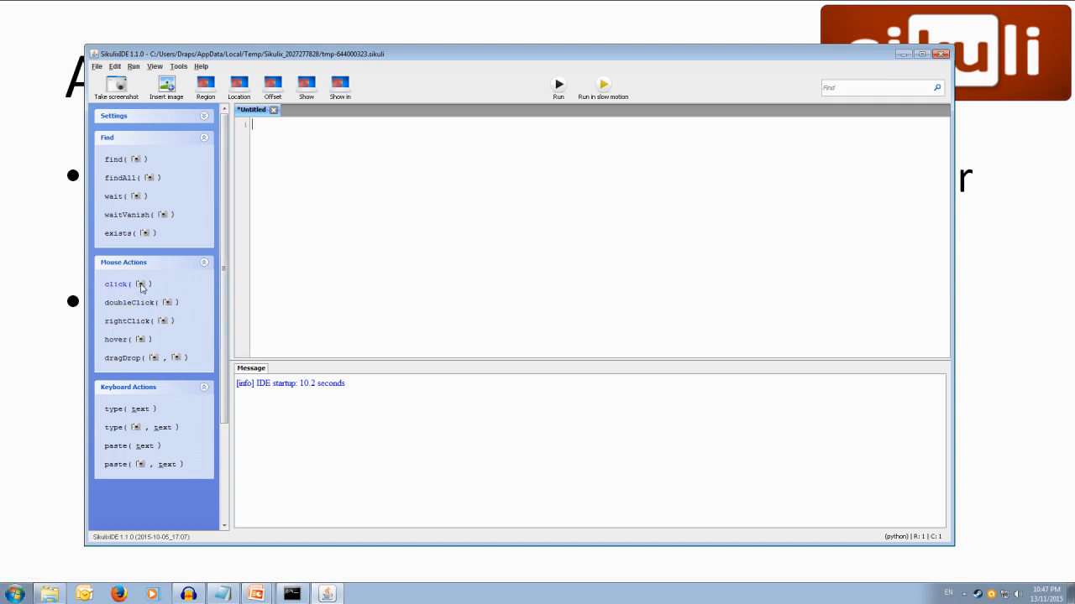
mouse_move(118, 283)
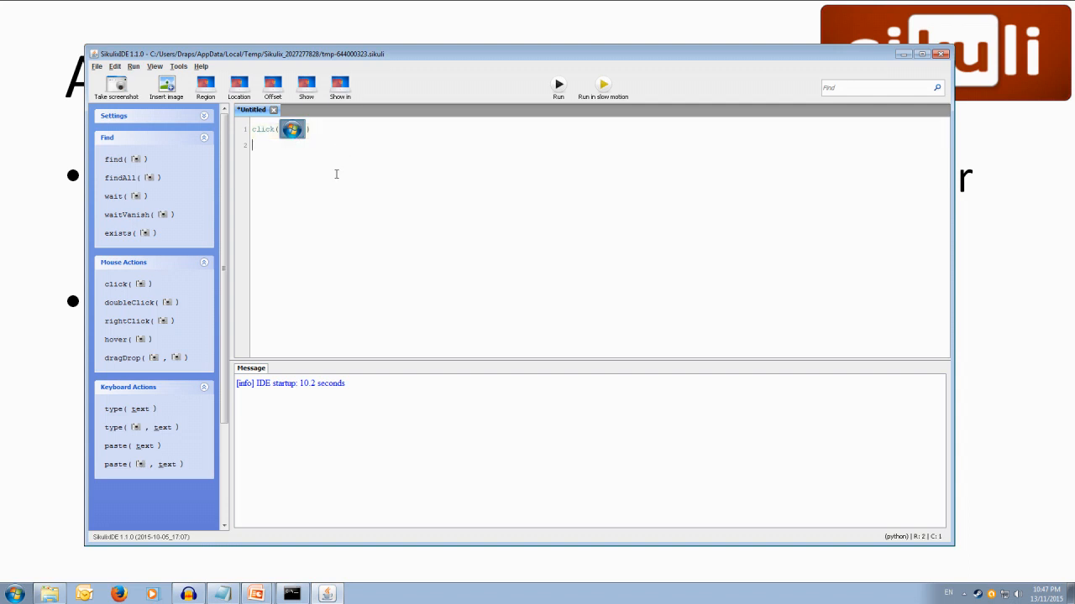
left_click(12, 590)
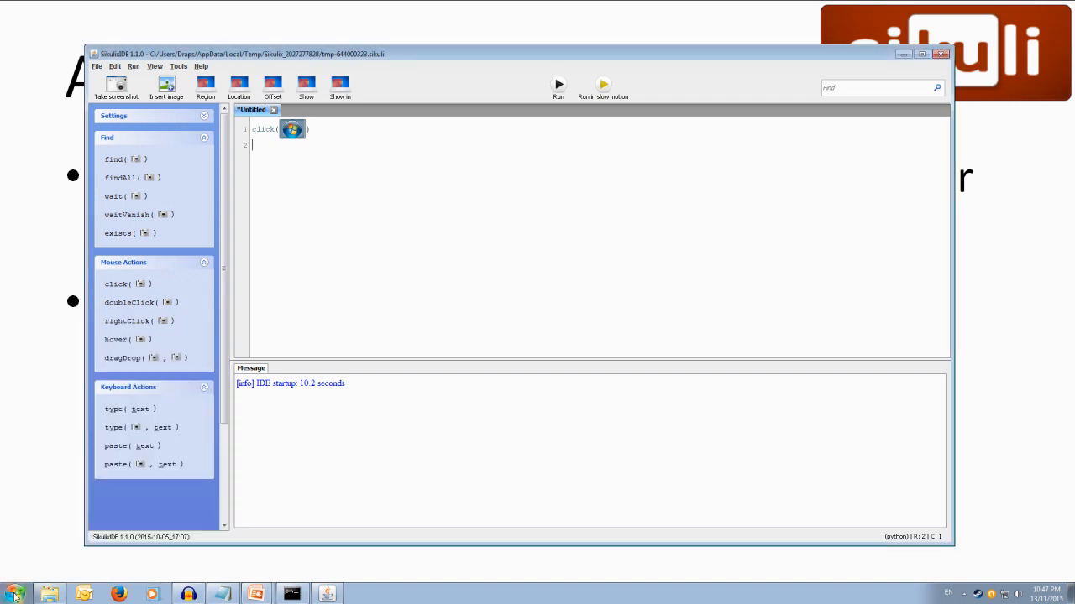
left_click(13, 589)
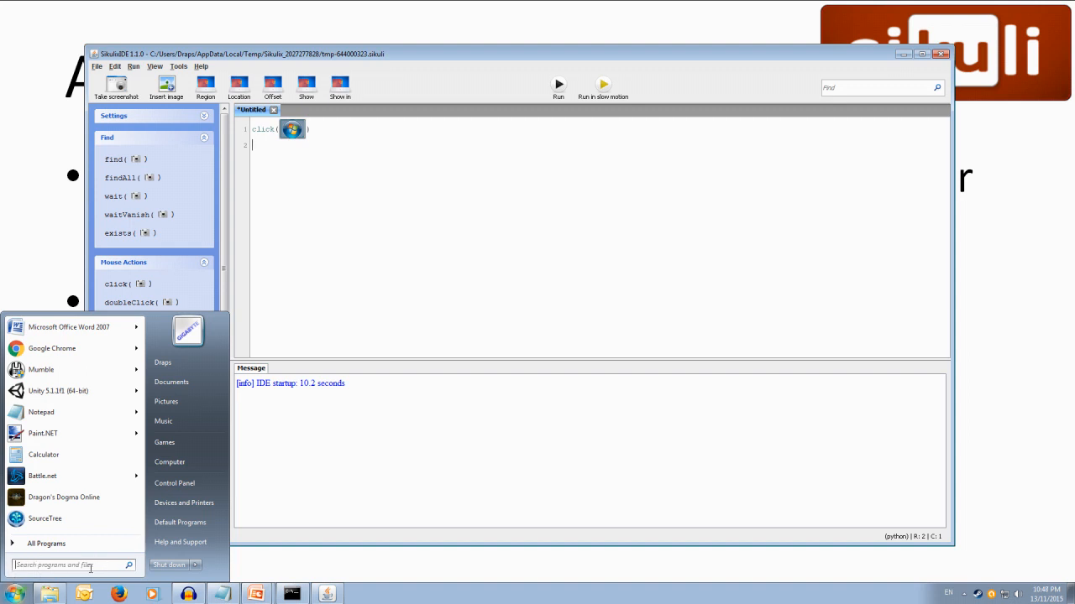
mouse_move(308, 483)
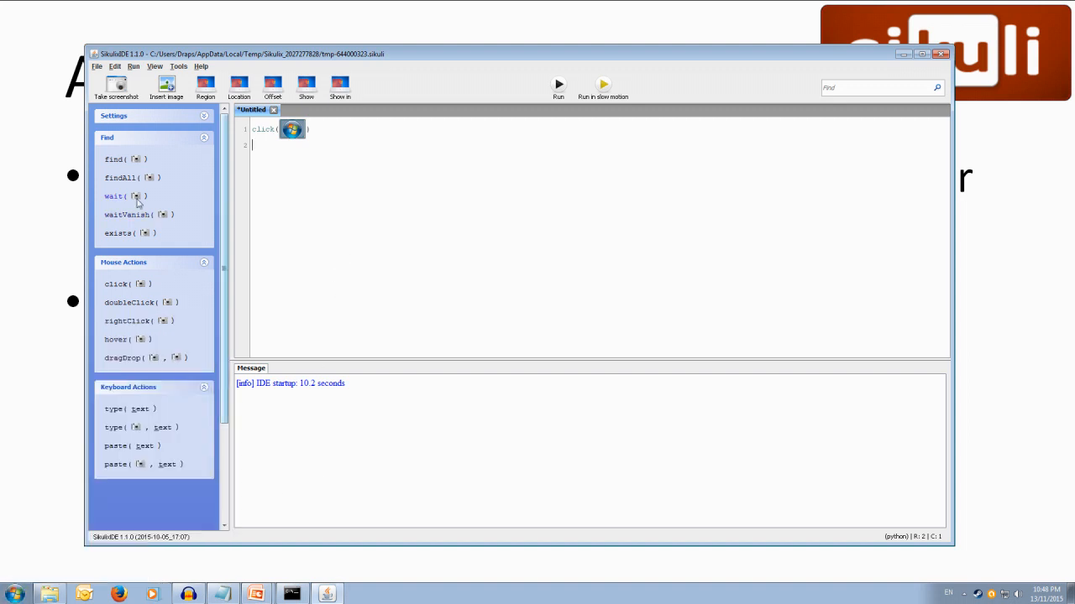
mouse_move(134, 197)
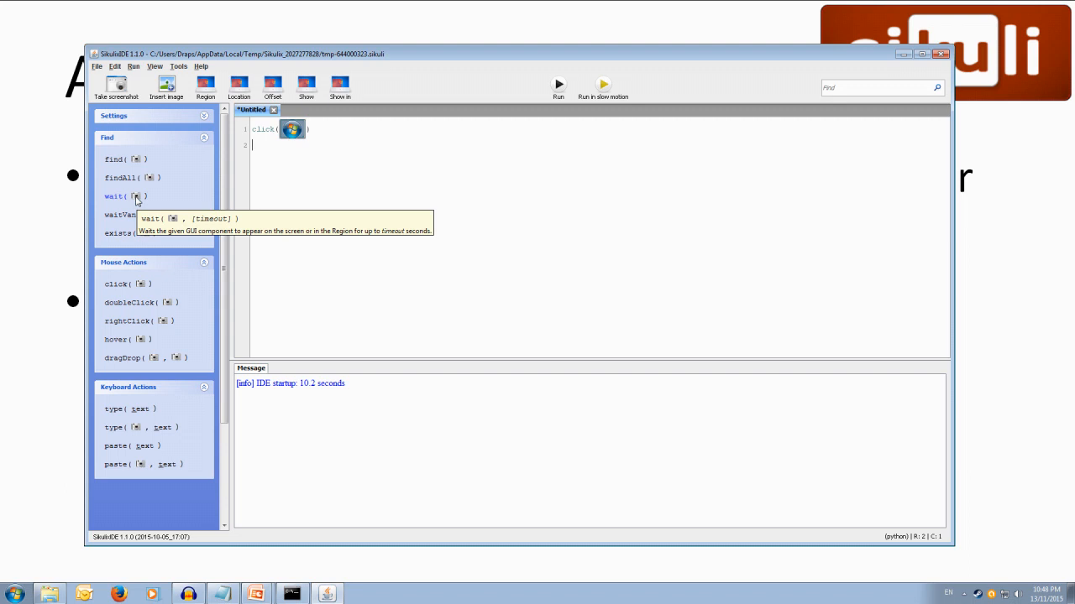
Capture the Start menu's 'Search programs and files' box as the wait() image
left_click(9, 592)
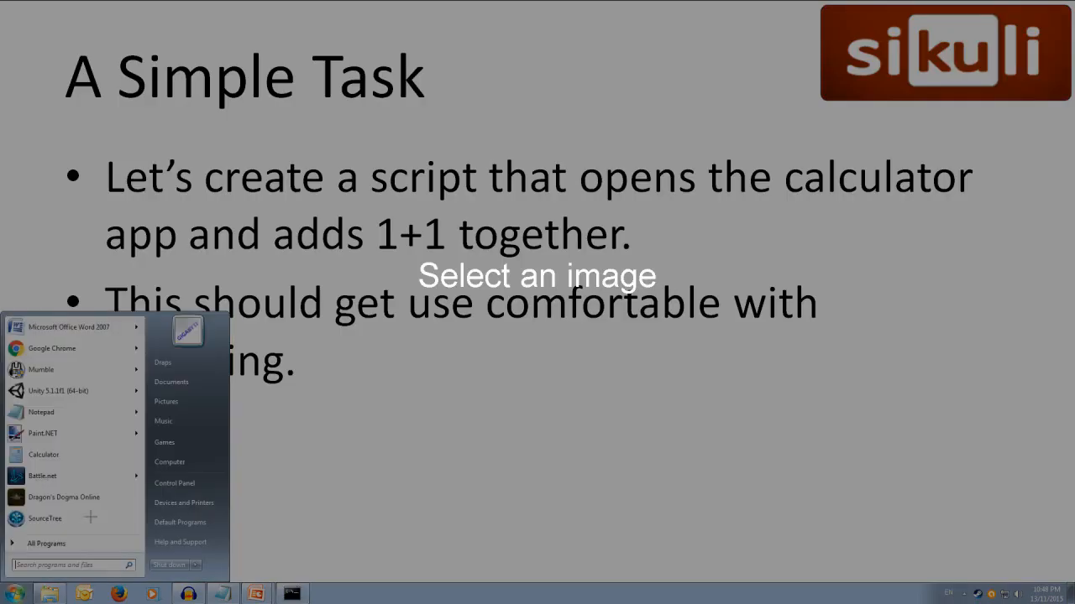
mouse_move(102, 556)
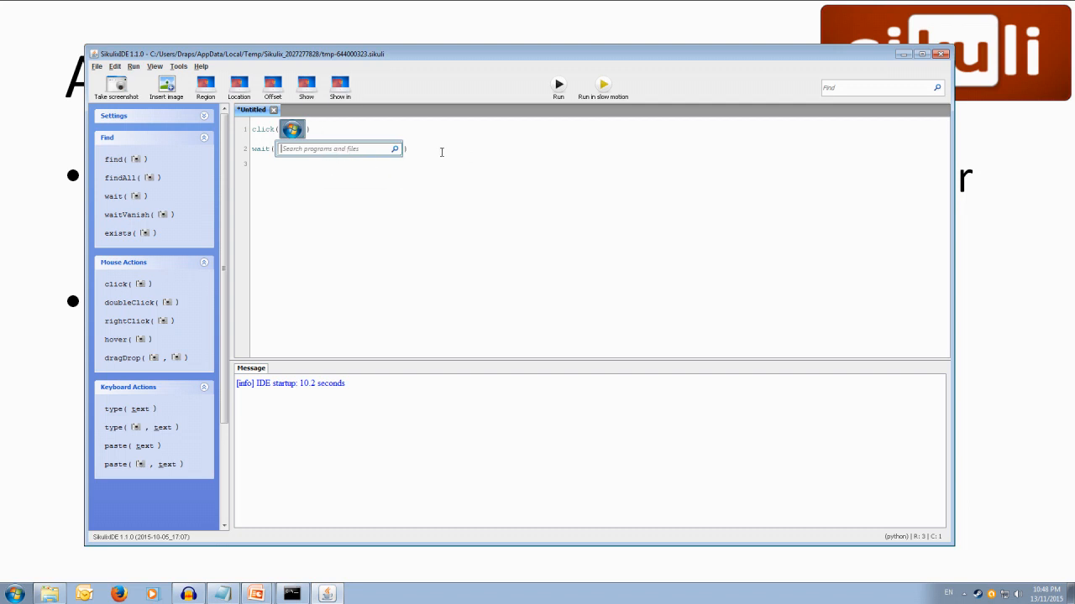
mouse_move(336, 260)
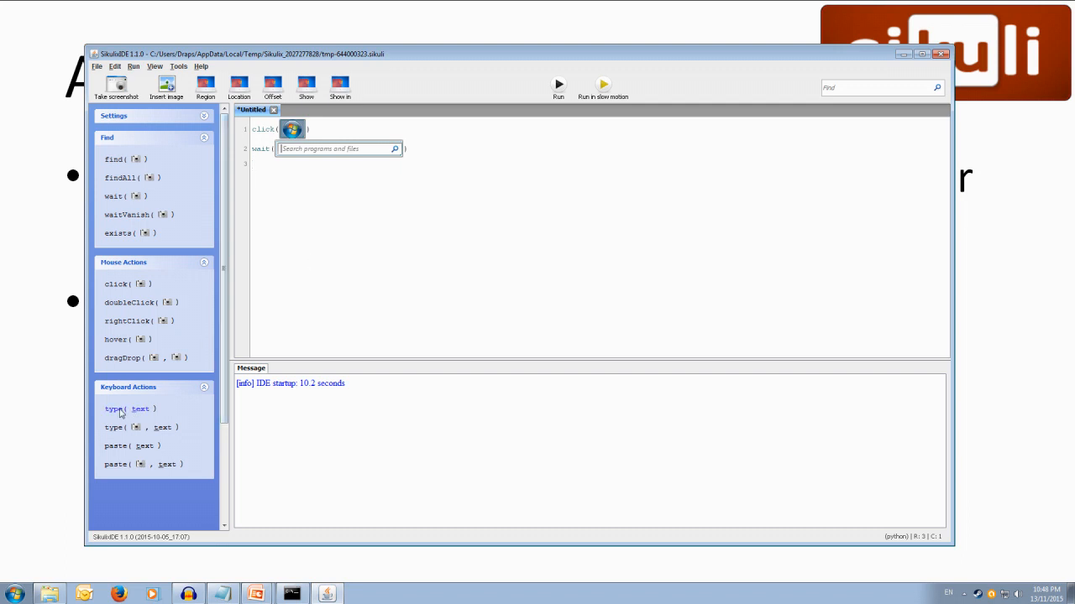
Add line 3 as type("calc"+Key.ENTER)
left_click(110, 409)
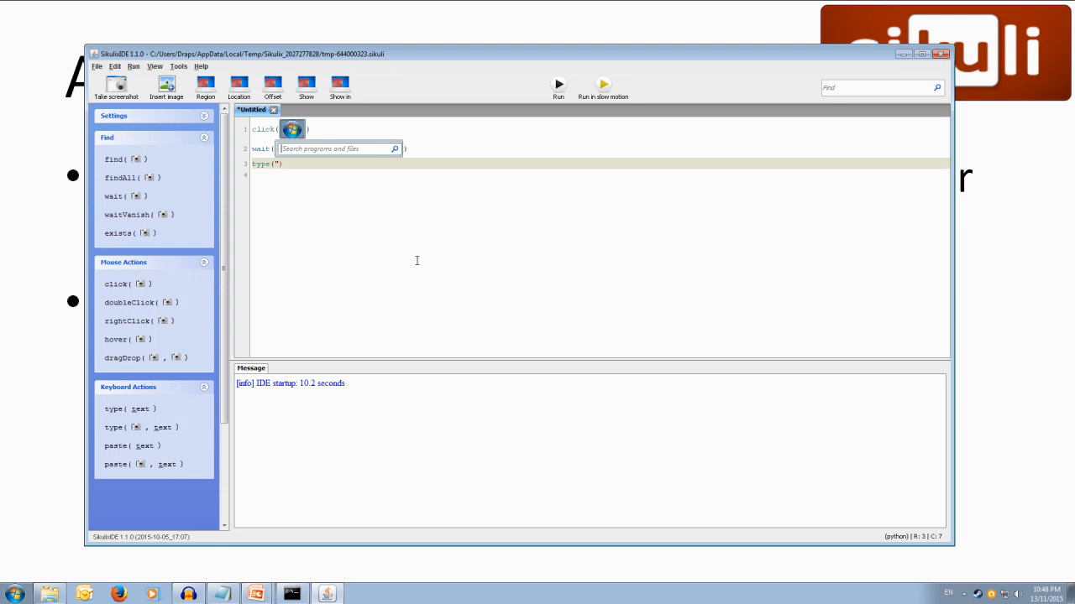
type("calc")
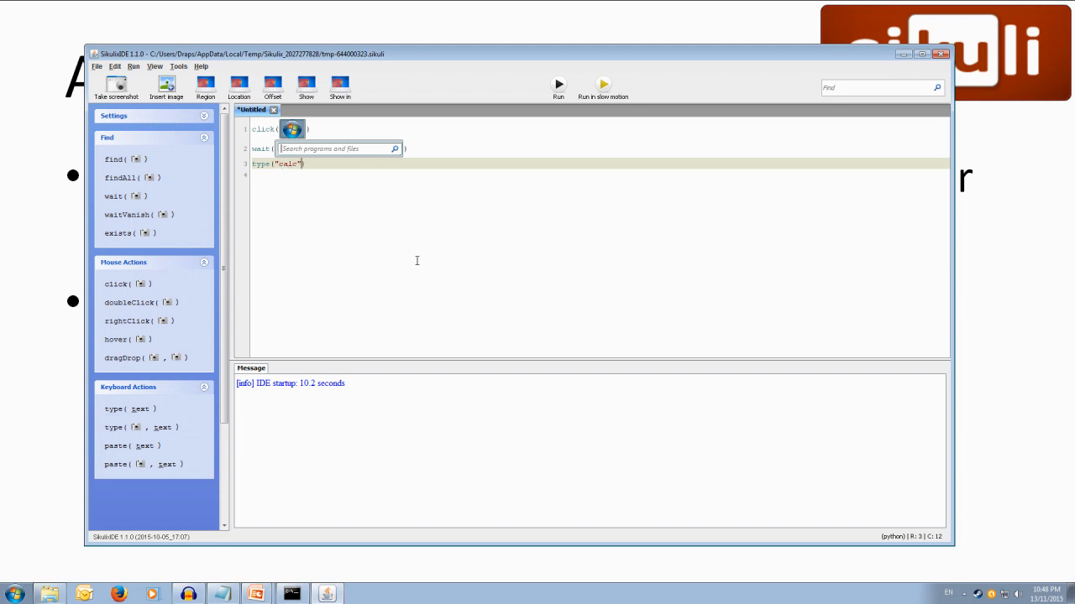
type("+")
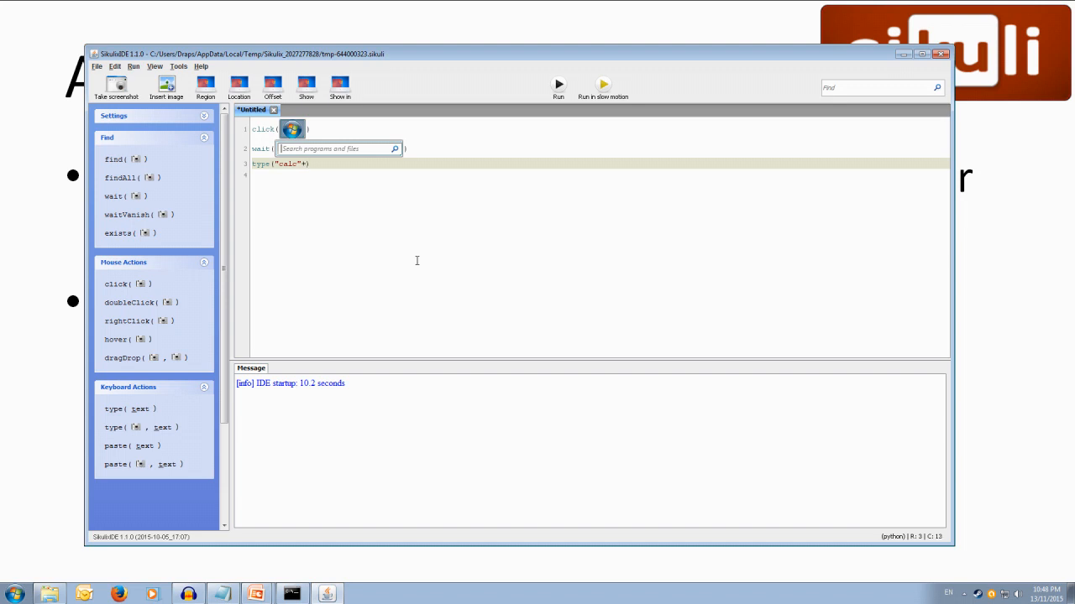
type("Key")
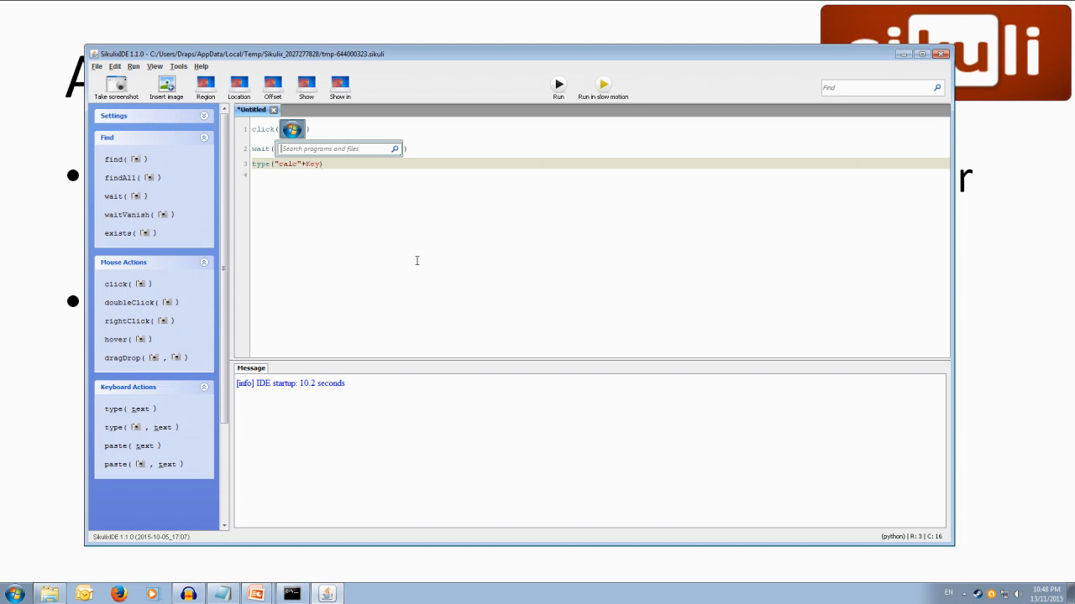
type(".")
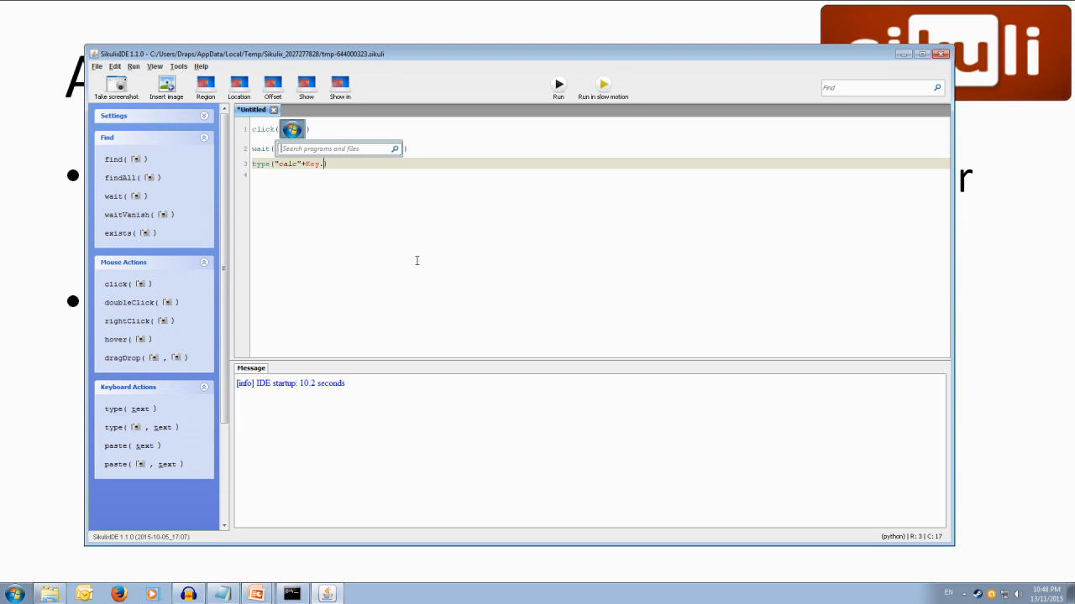
type("ENTER")
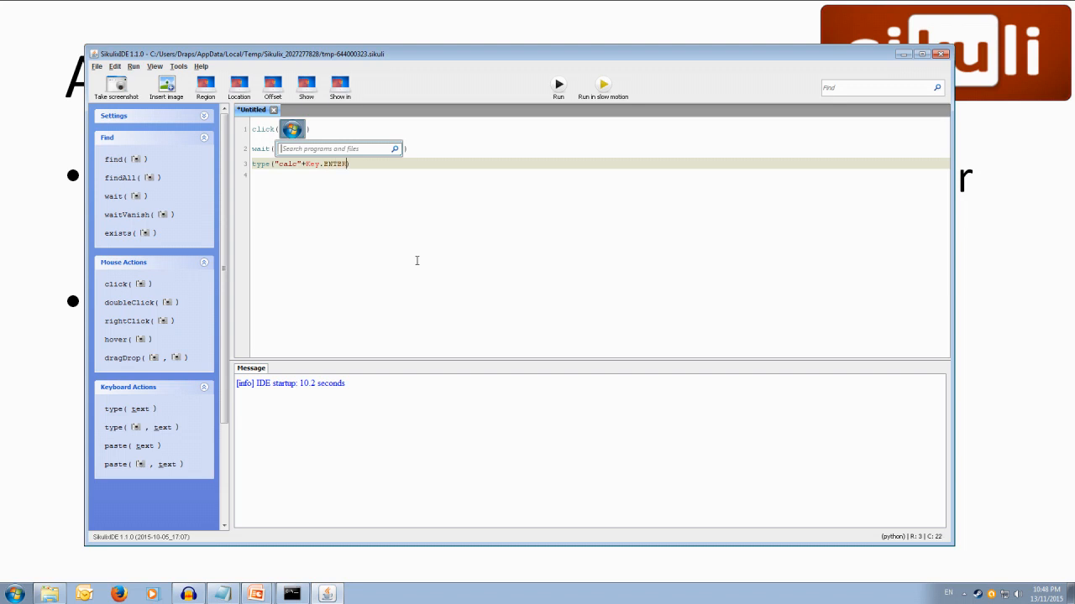
mouse_move(316, 178)
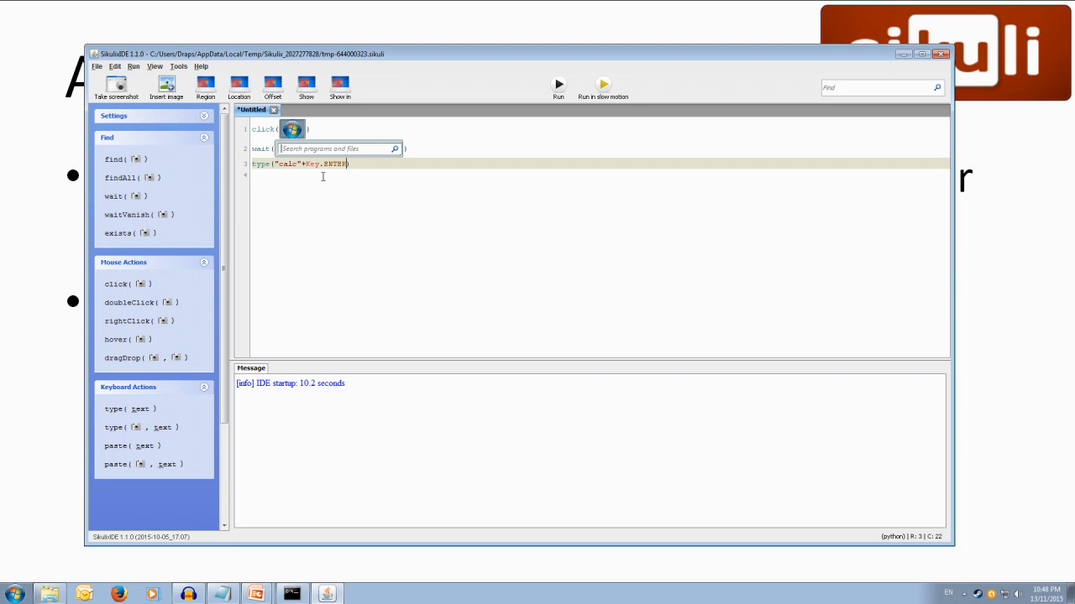
mouse_move(354, 178)
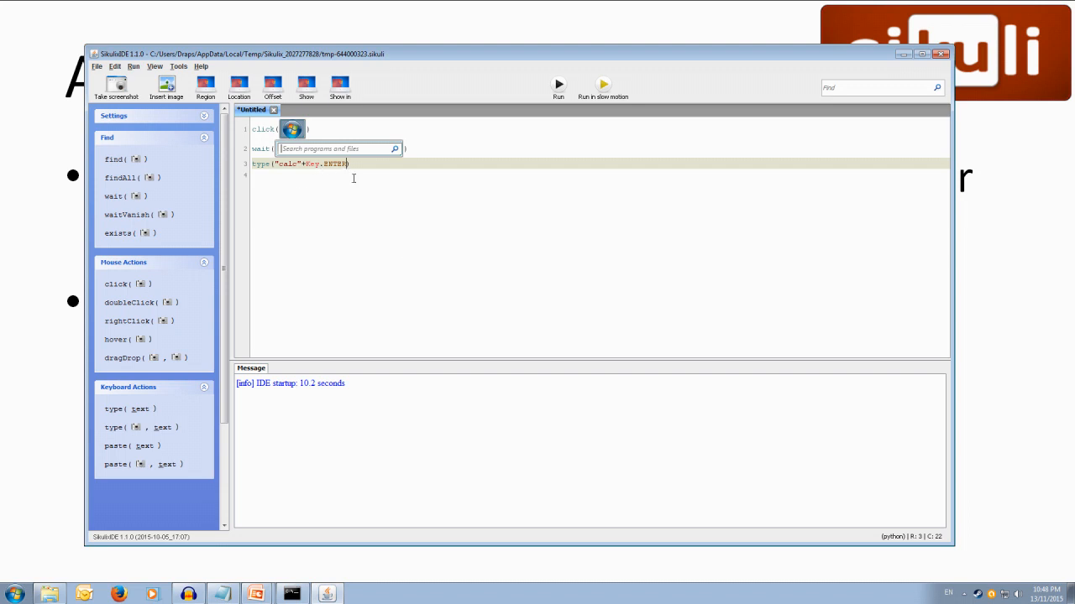
mouse_move(379, 169)
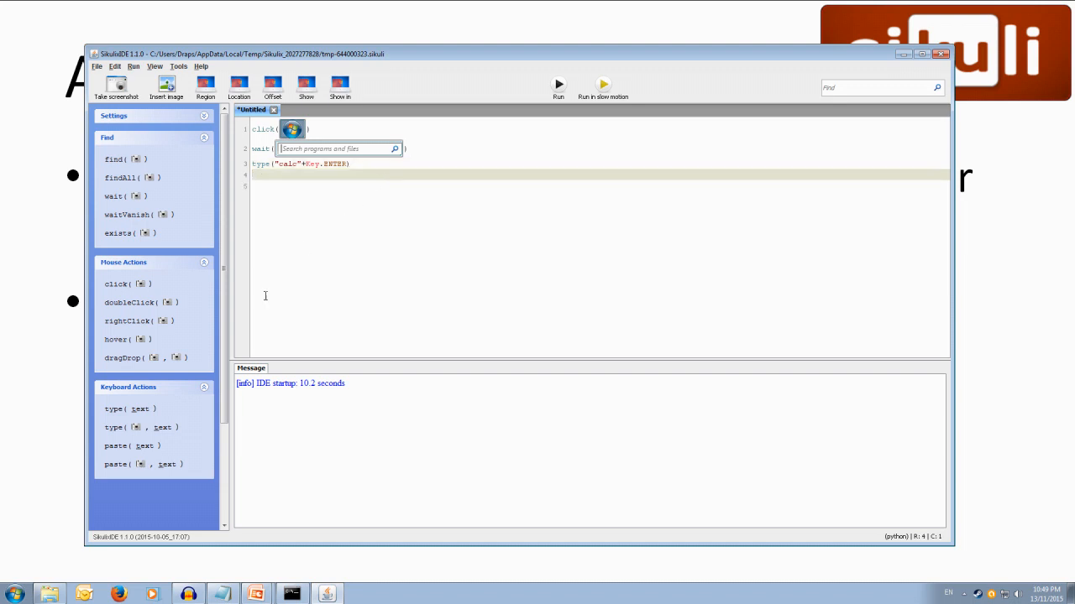
Launch Calculator by searching 'ca' in the Start menu, then close it
left_click(9, 590)
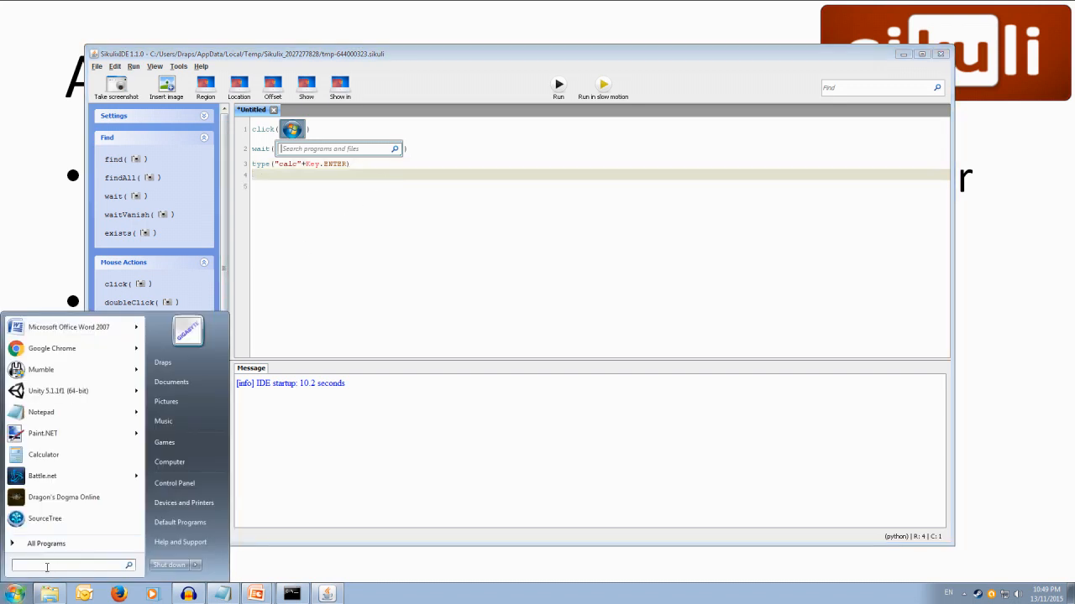
type("ca")
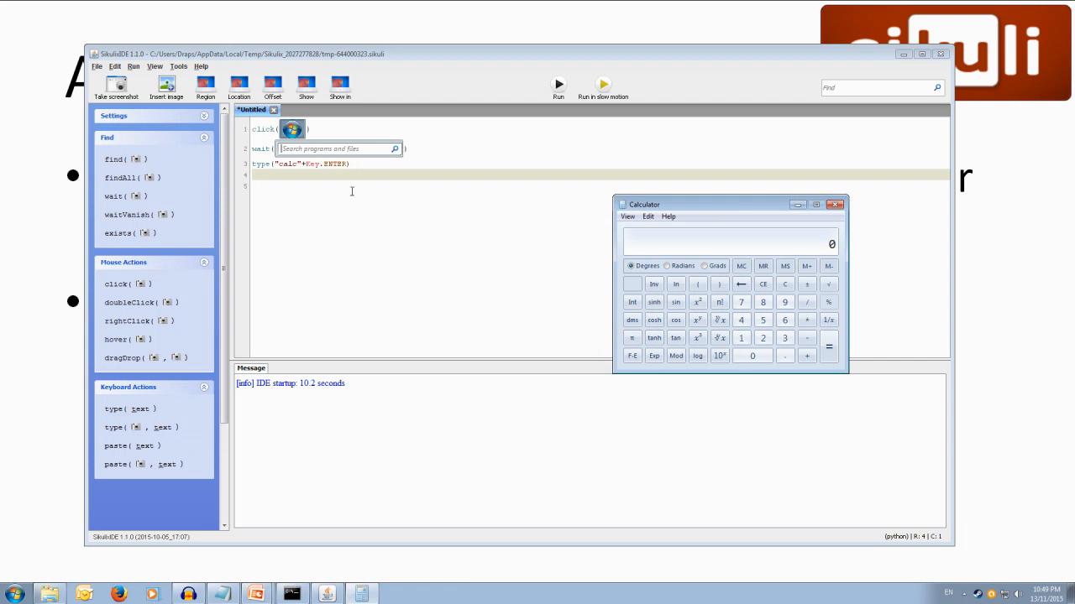
left_click(836, 204)
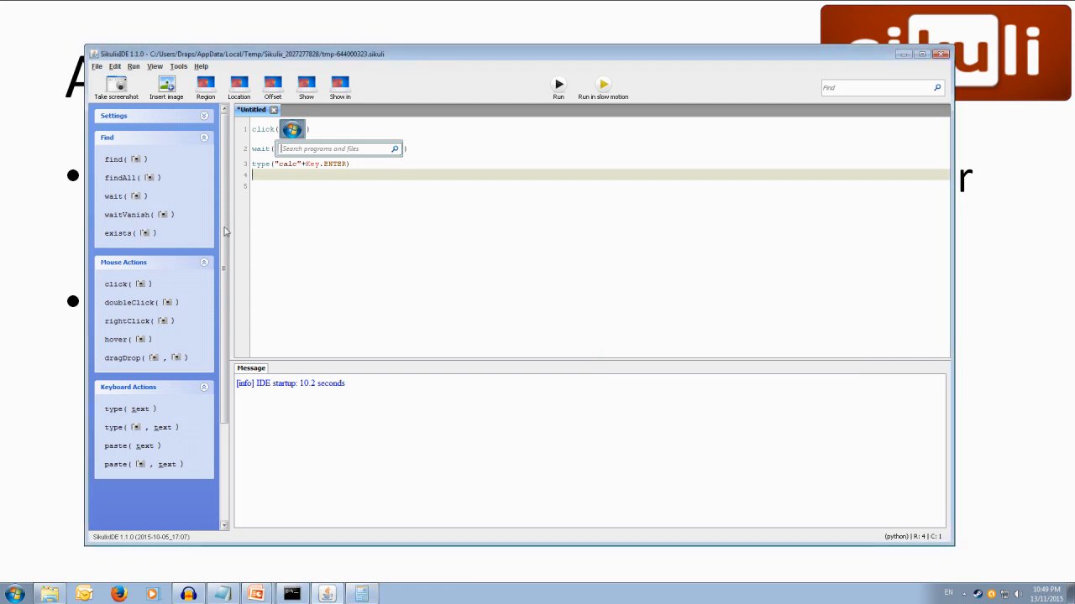
mouse_move(141, 284)
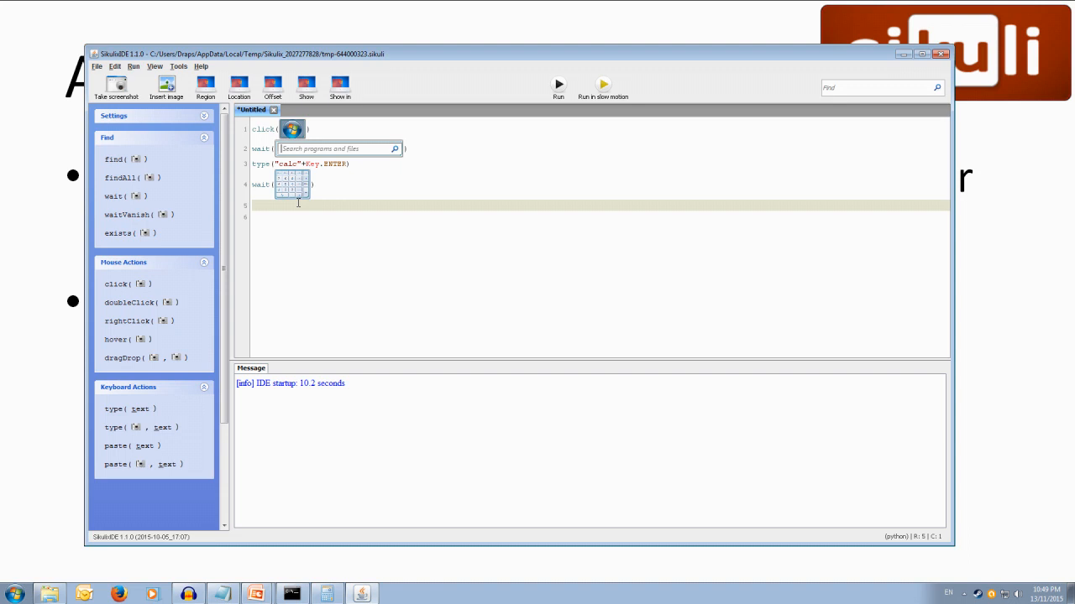
Insert click commands for the calculator's 1, +, 1 and = buttons on lines 5–8
left_click(274, 205)
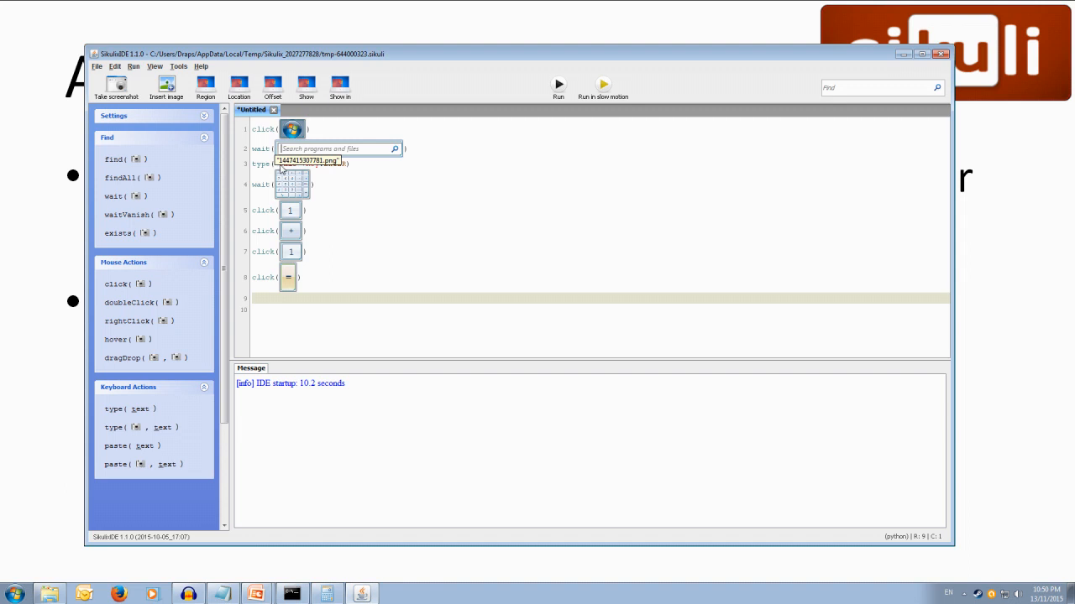
type("\"calc\"+Key.ENTER")
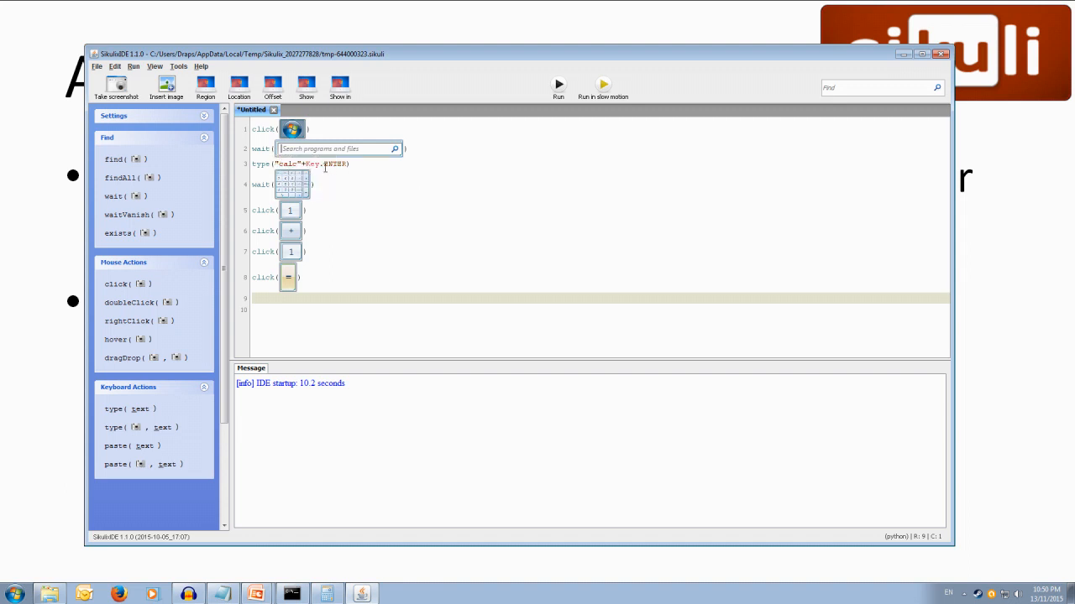
mouse_move(295, 191)
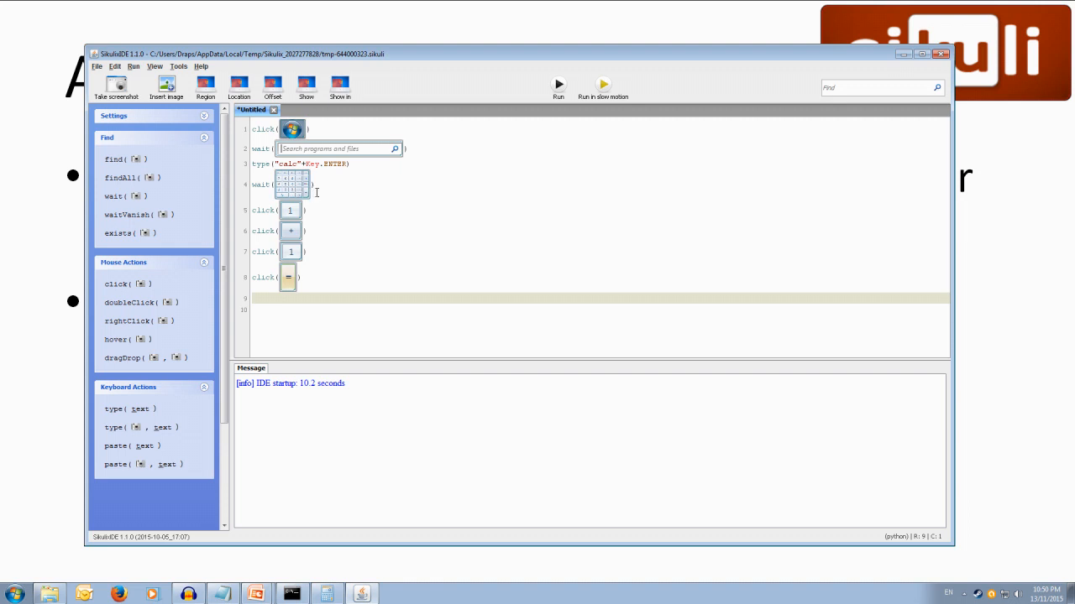
mouse_move(320, 228)
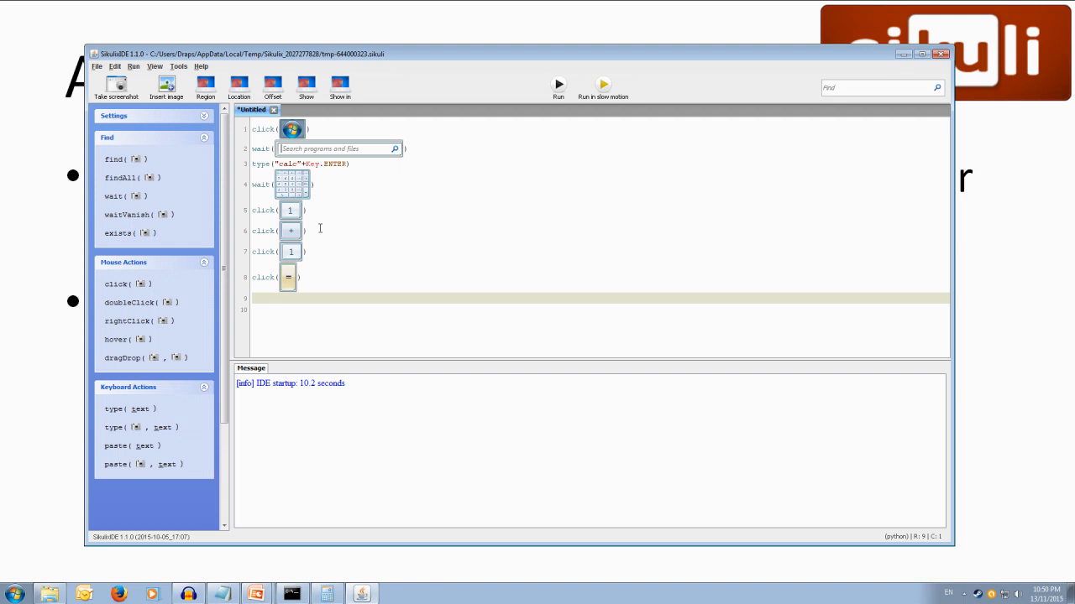
mouse_move(424, 315)
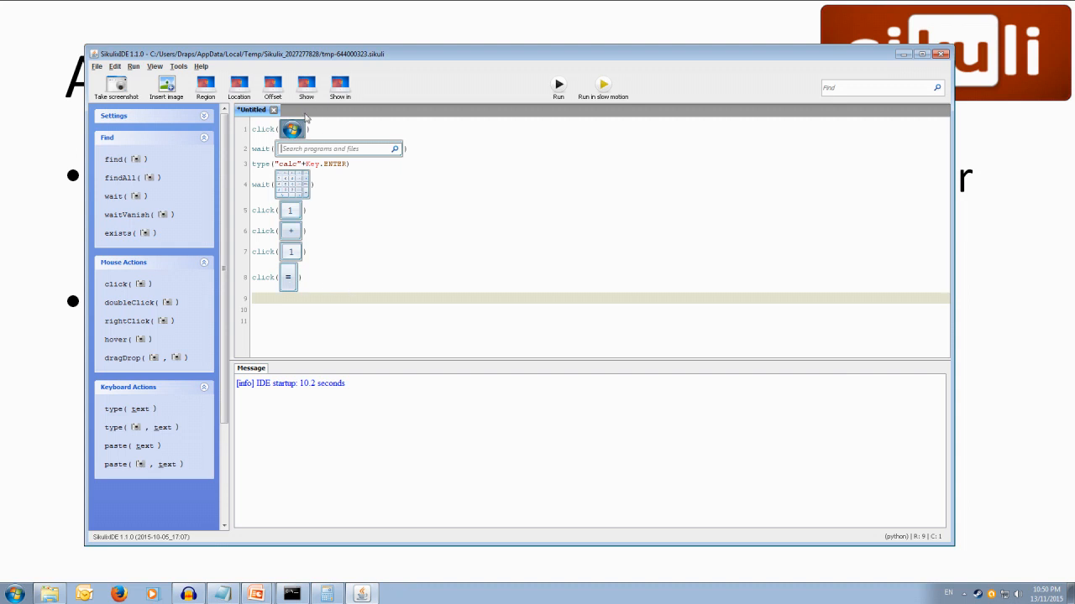
mouse_move(558, 126)
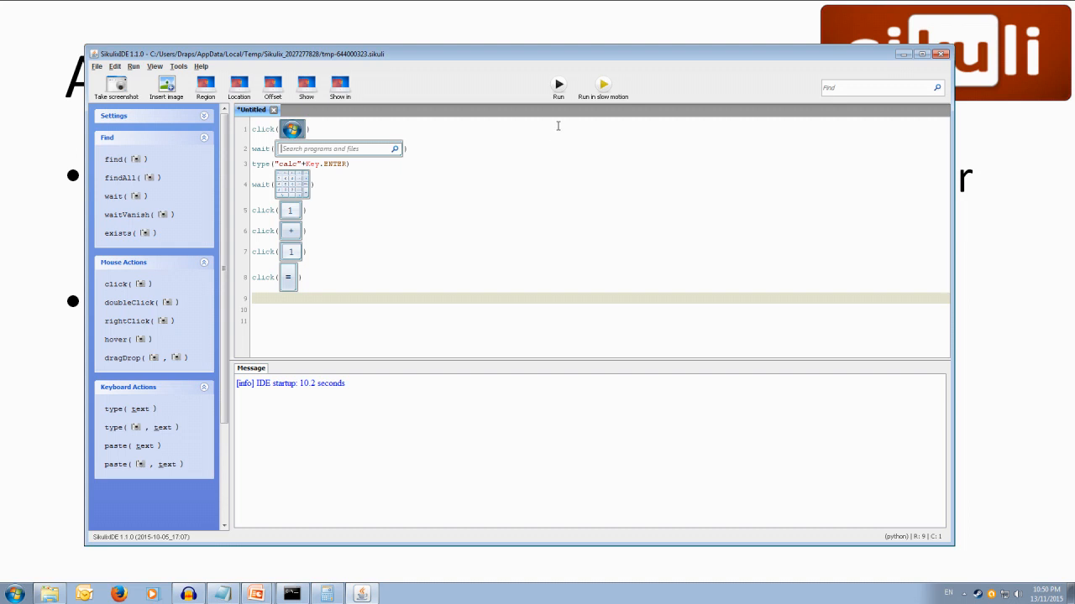
mouse_move(507, 163)
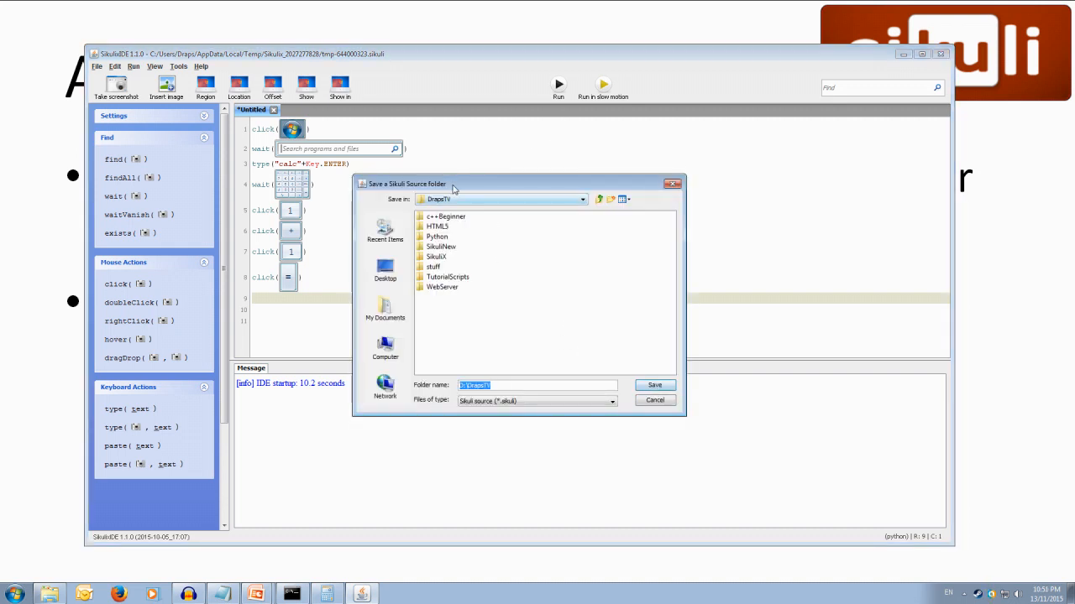
Save the script as calc inside a new Scripts folder under SikuliX
double_click(437, 257)
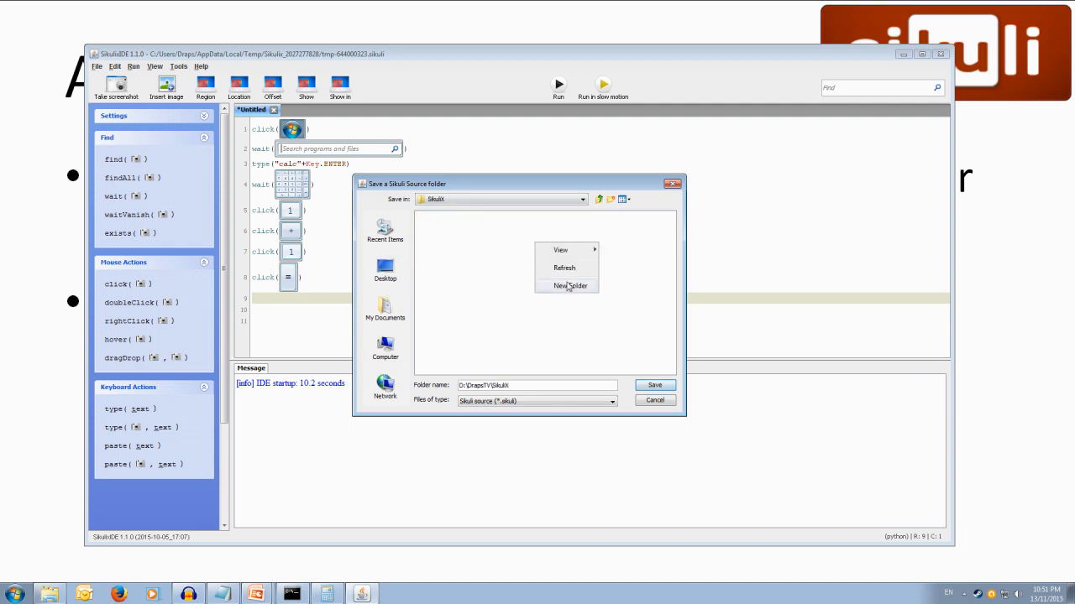
left_click(568, 286)
type("Scripts")
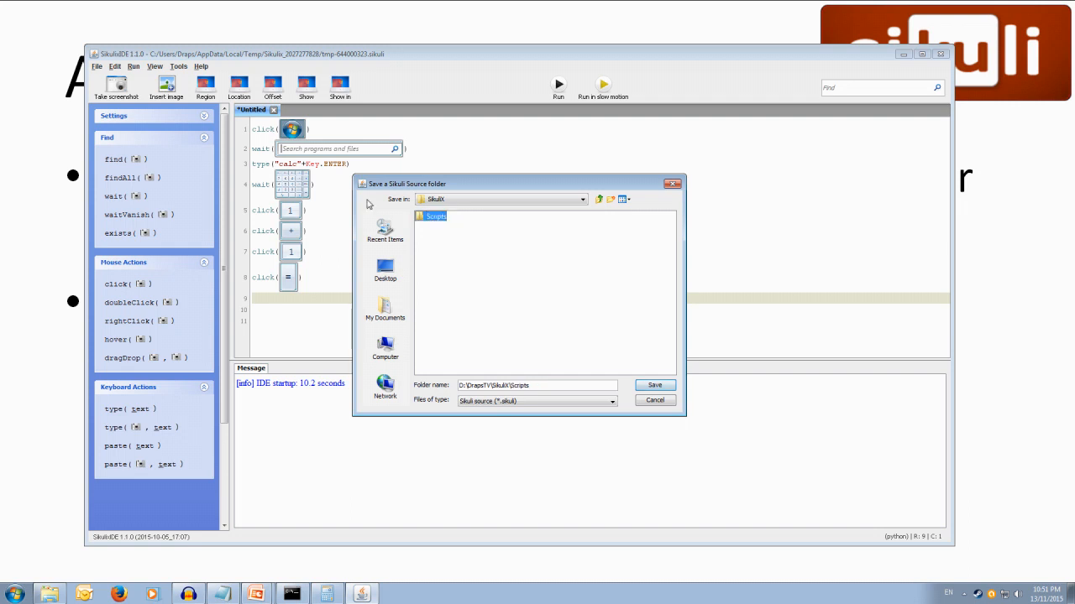
double_click(433, 216)
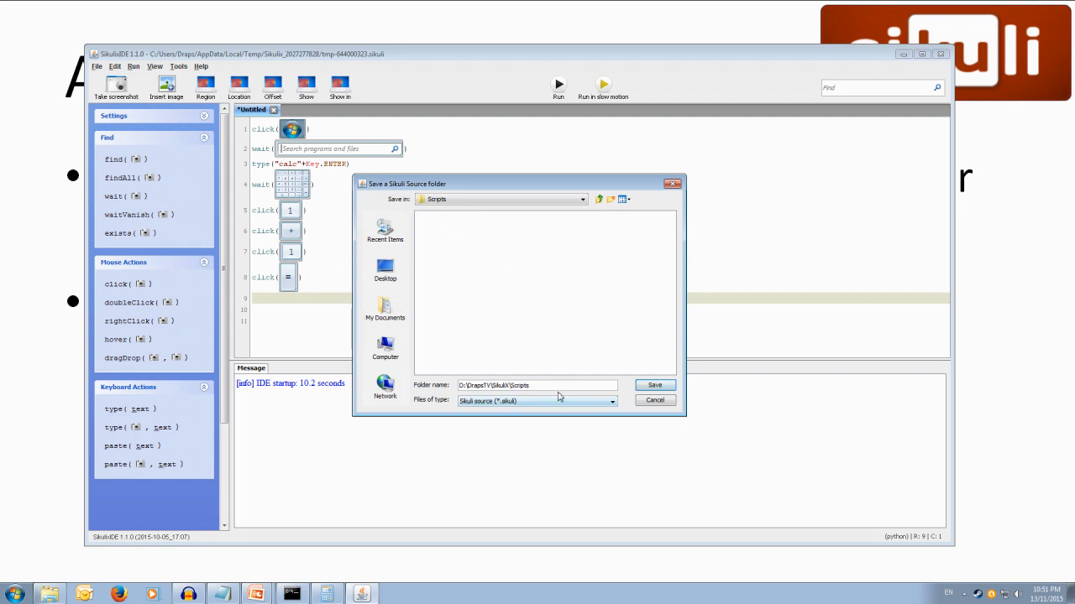
left_click(537, 386)
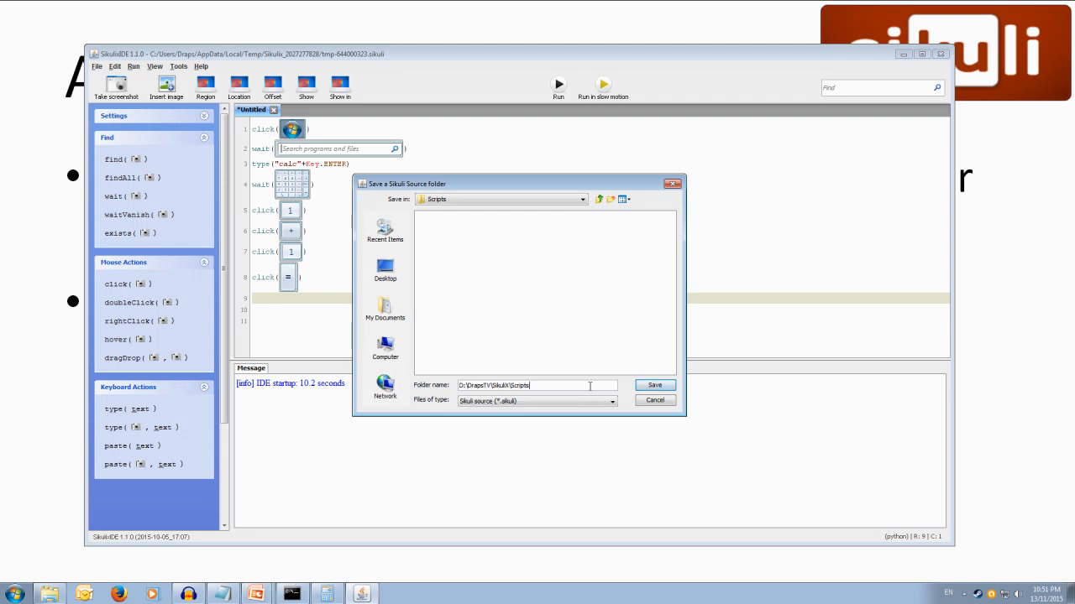
type("\\")
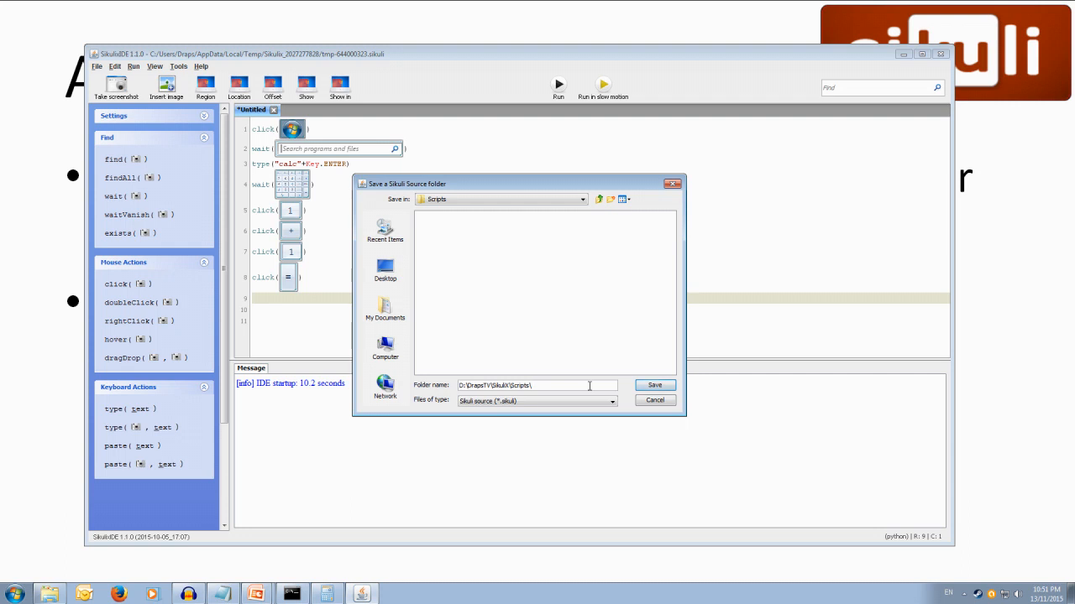
type("calc")
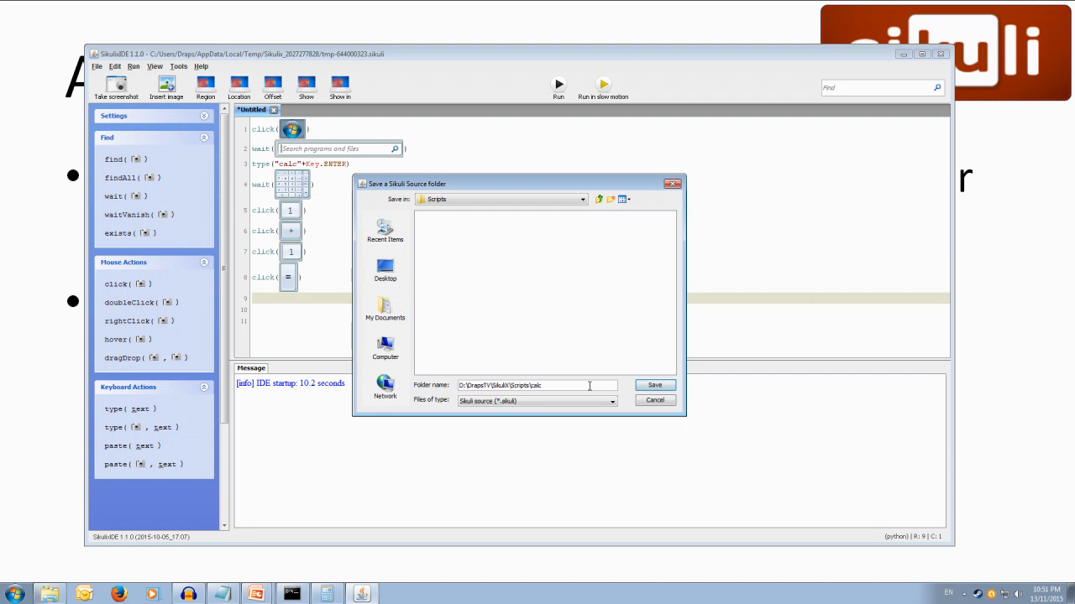
left_click(654, 386)
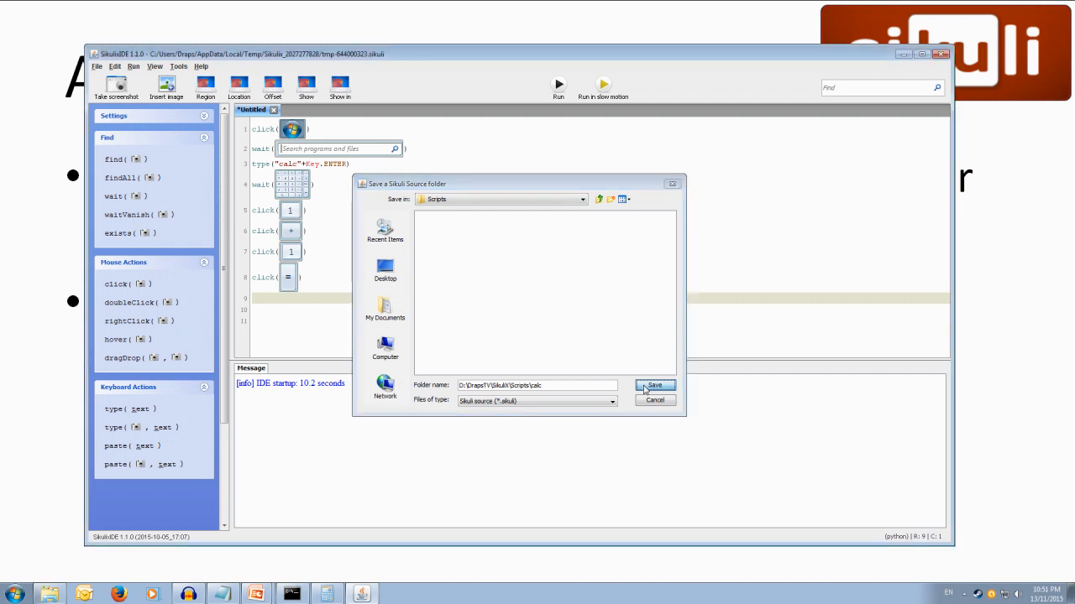
left_click(656, 386)
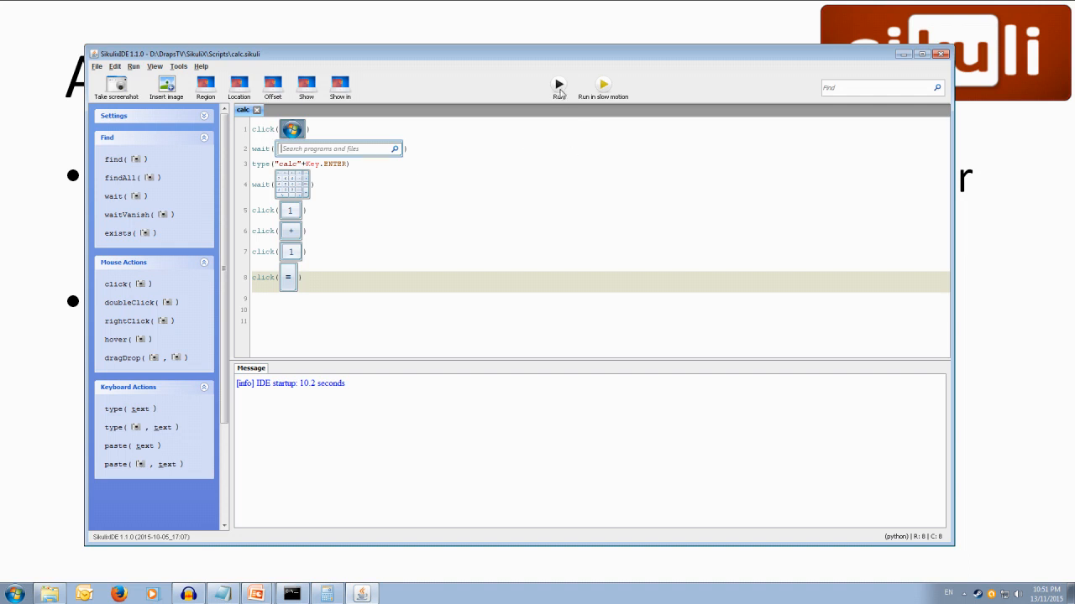
Run calc after closing the leftover Calculator, letting it open Calculator and click 1 + 1 =
left_click(556, 82)
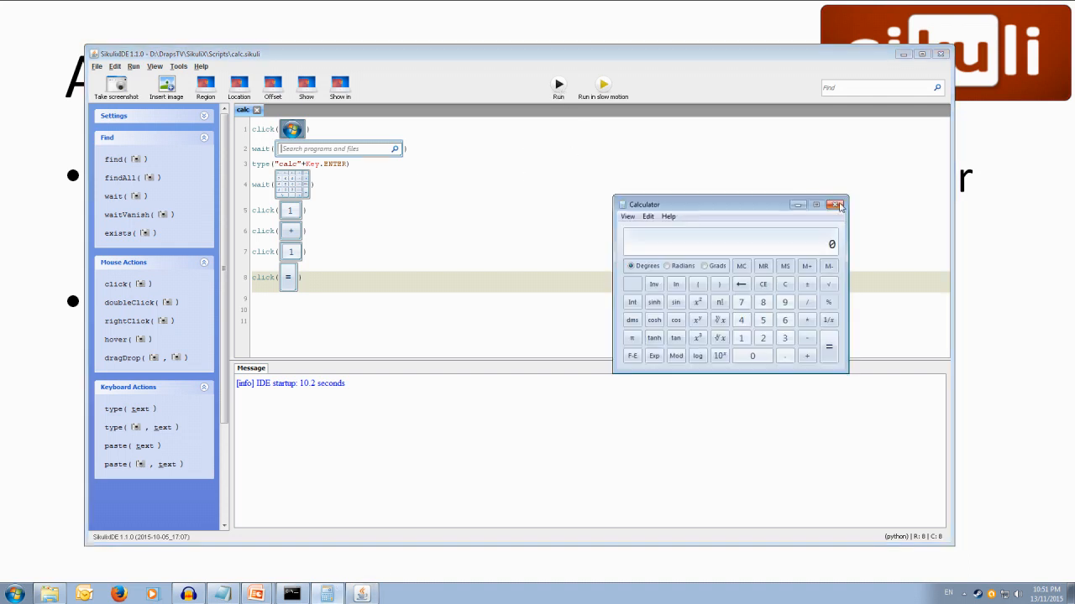
left_click(841, 206)
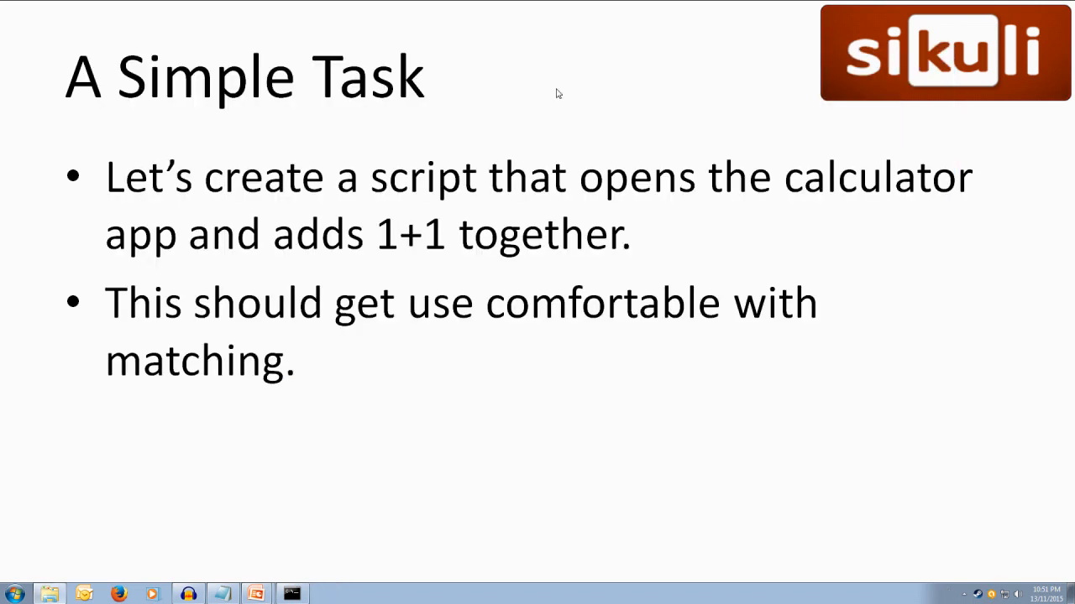
left_click(10, 591)
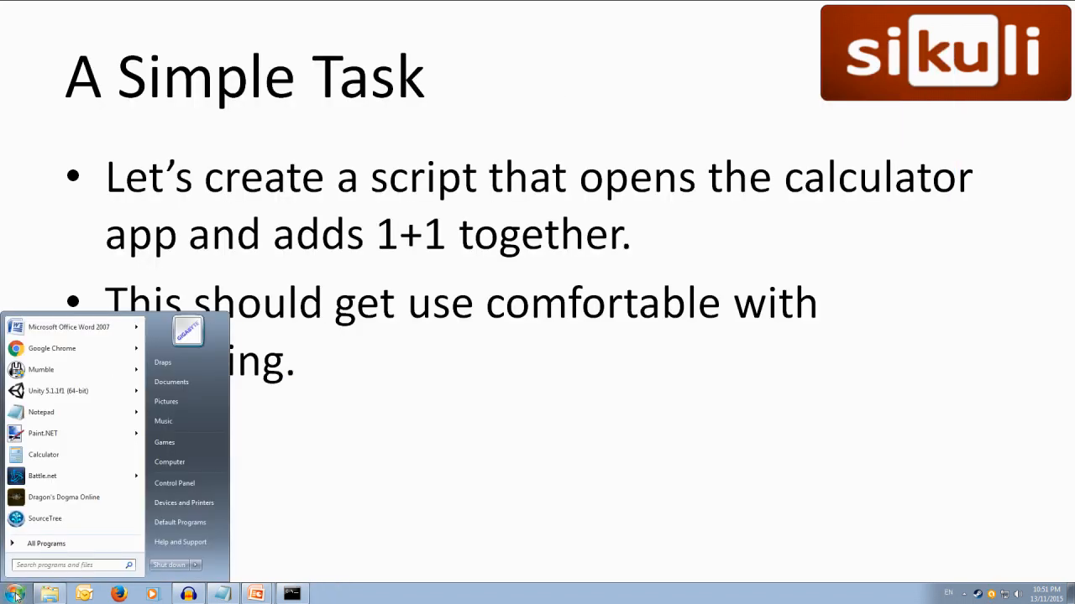
left_click(36, 455)
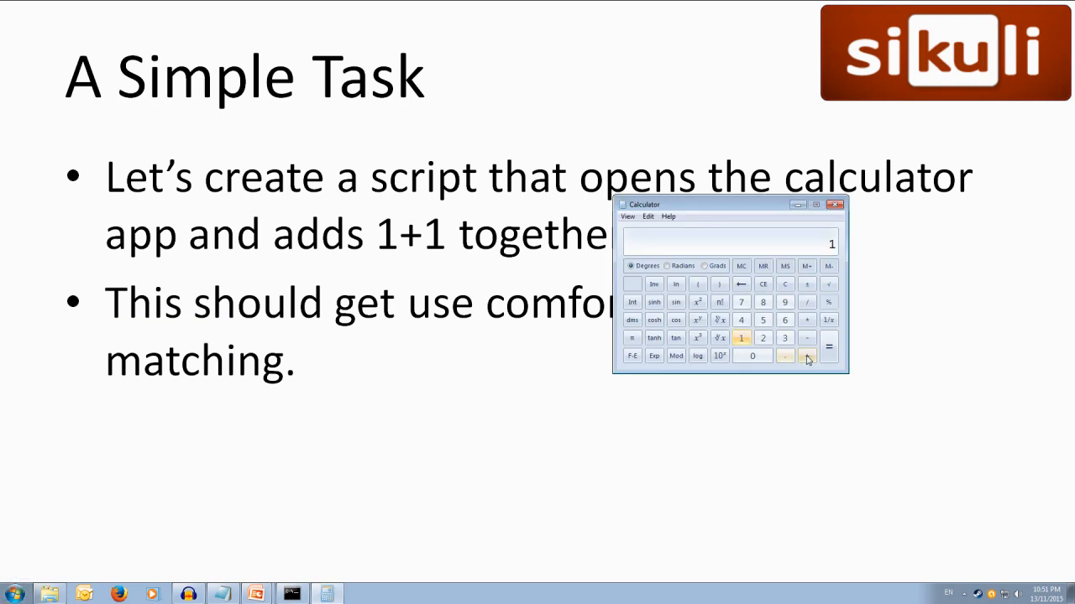
left_click(807, 356)
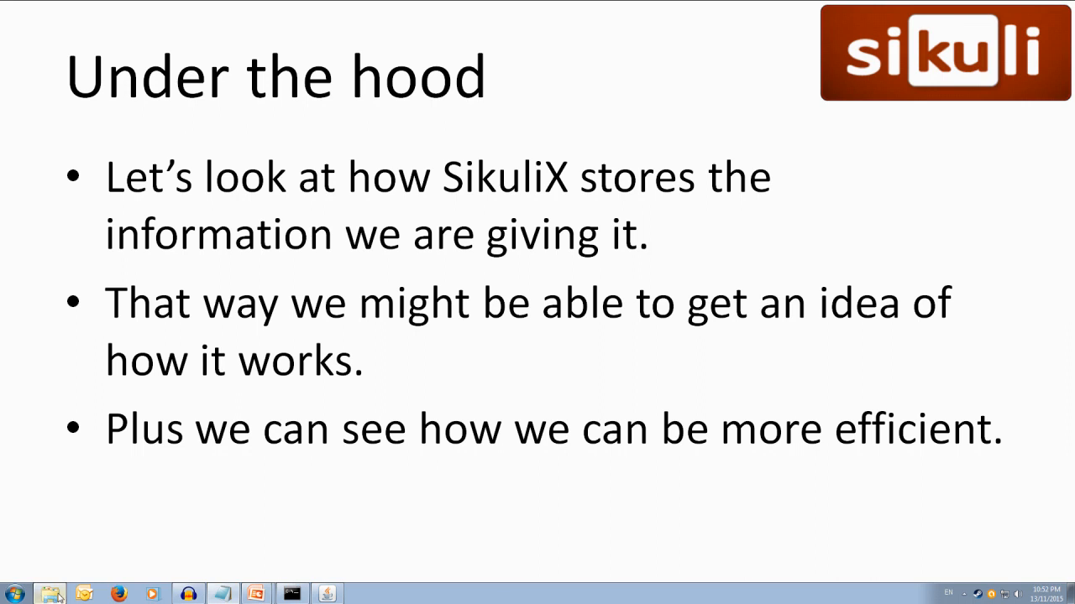
Open calc.sikuli, select the start-orb and 1-key images, then open calc.html
left_click(52, 590)
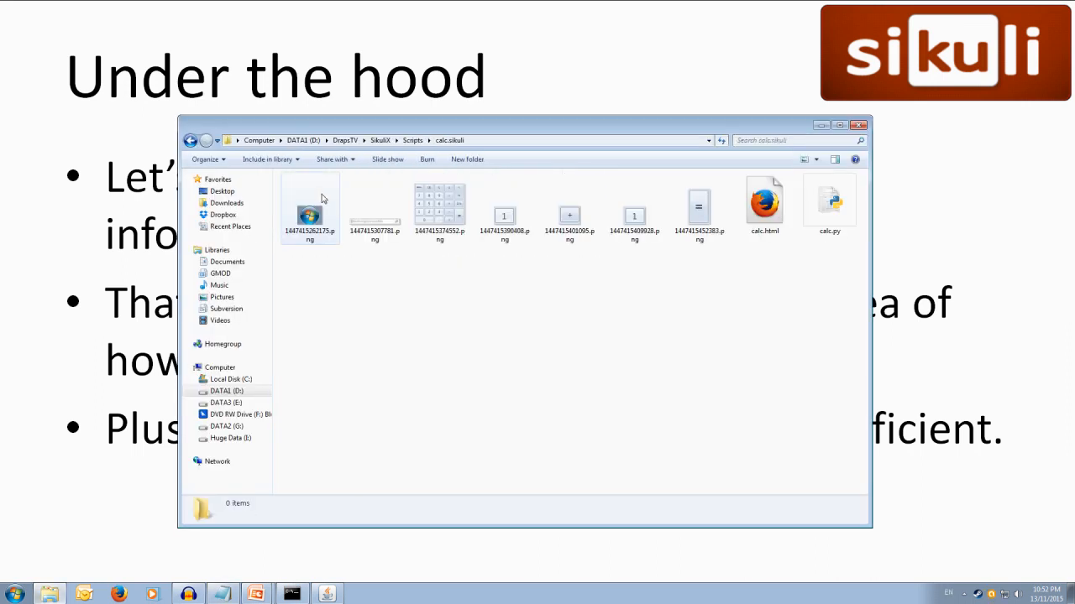
left_click(428, 302)
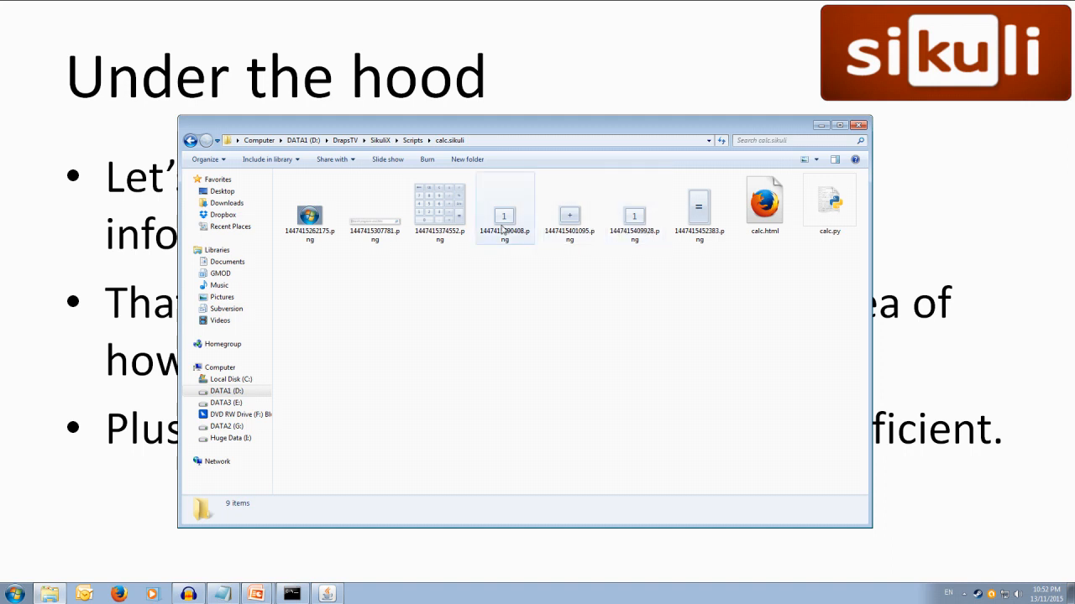
left_click(738, 320)
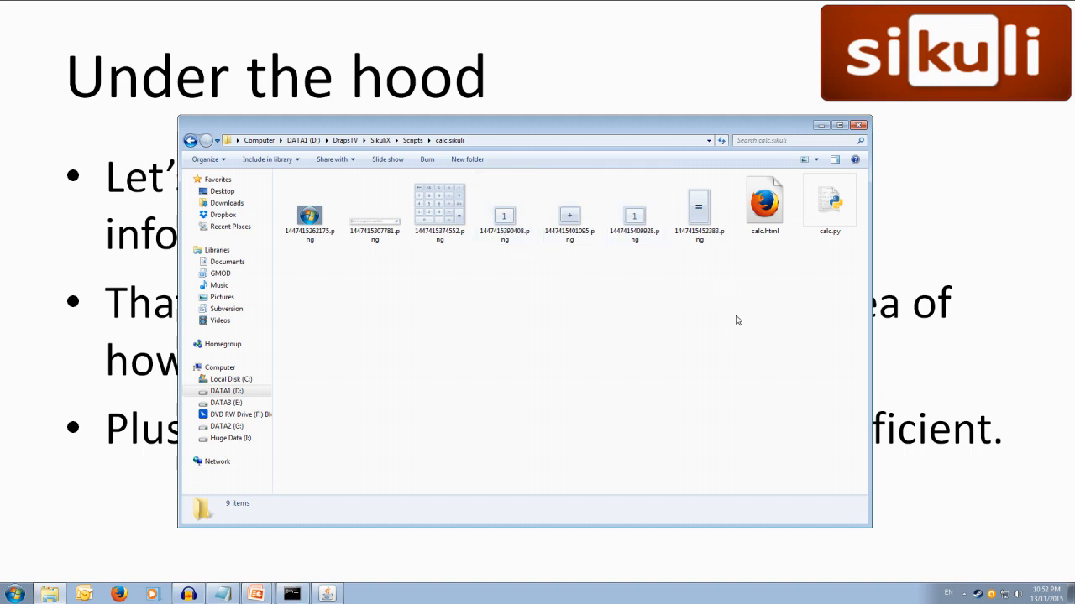
left_click(830, 202)
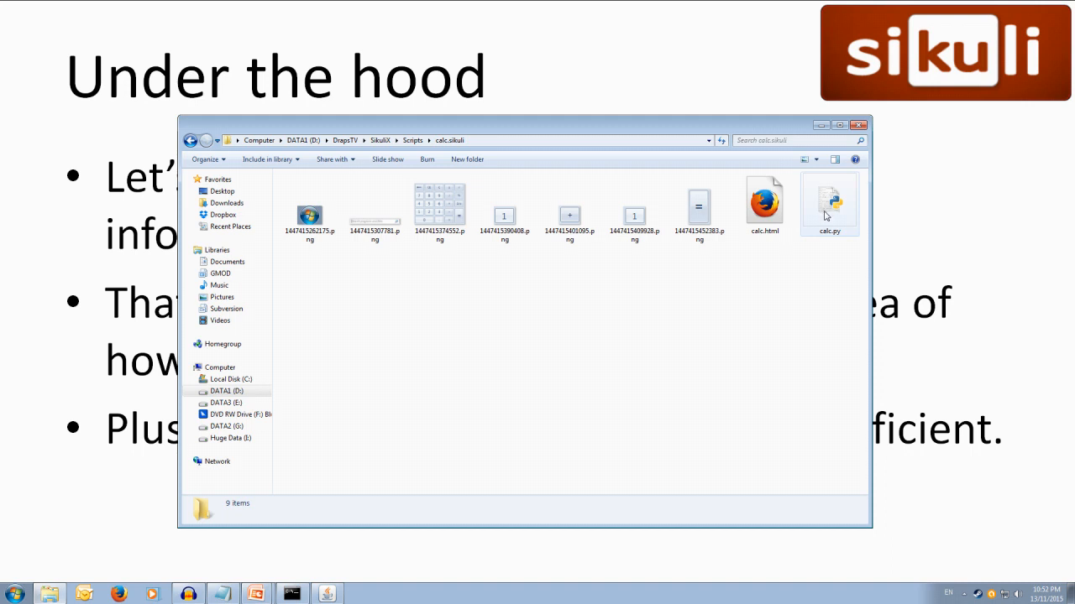
mouse_move(768, 210)
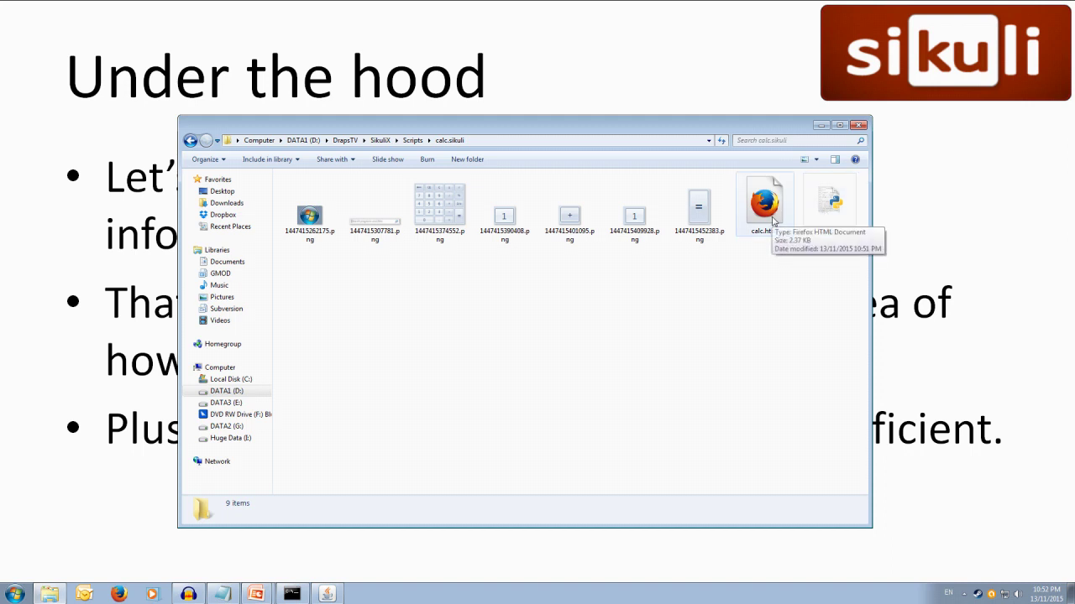
mouse_move(858, 227)
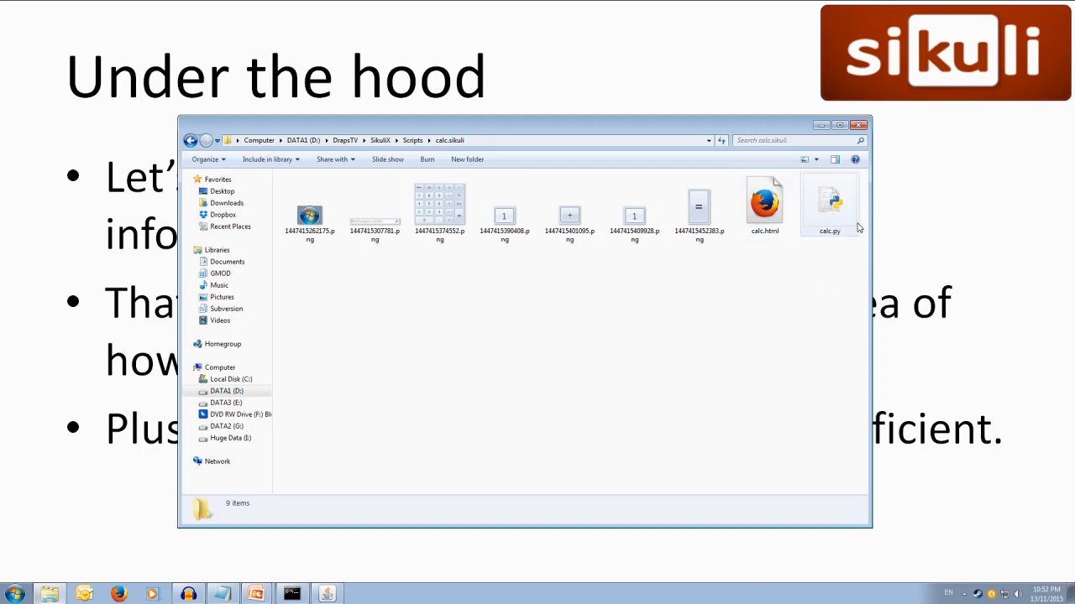
left_click(764, 201)
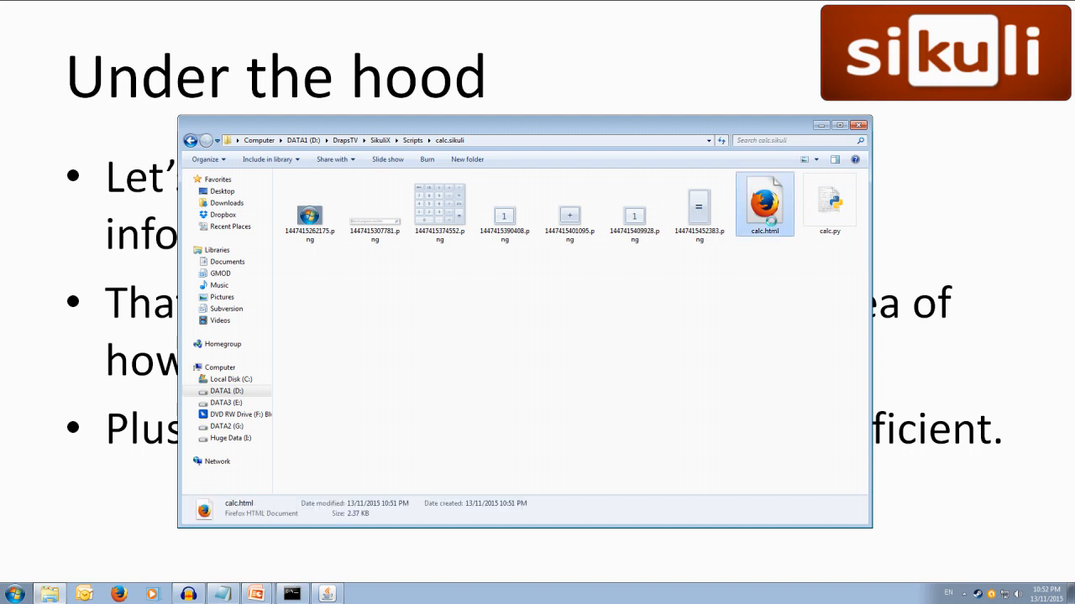
left_click(764, 201)
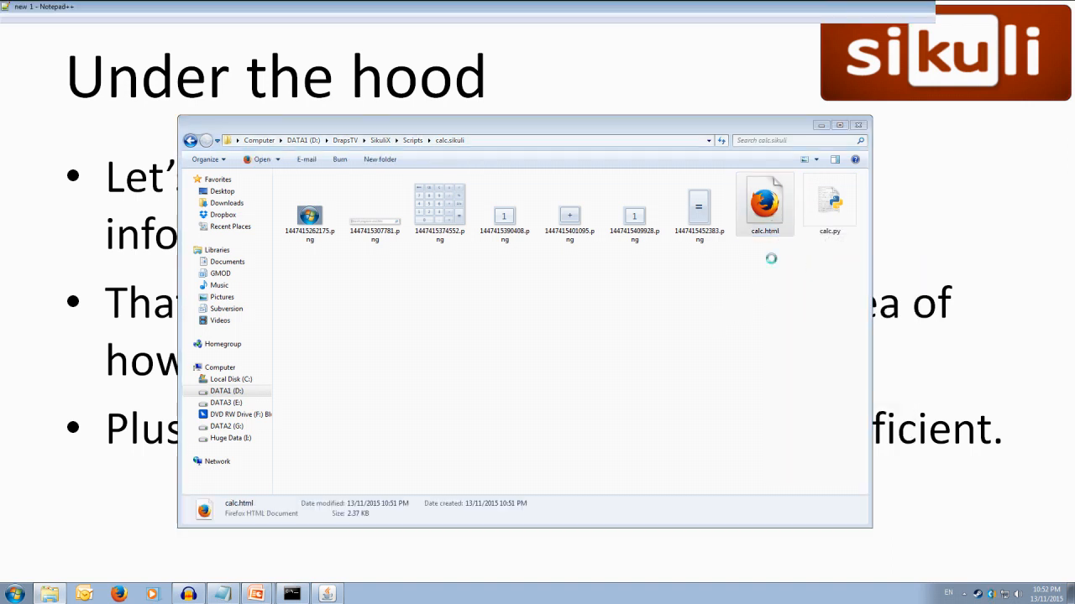
Open calc.html in Notepad++ and scroll through its CSS and body markup
double_click(765, 201)
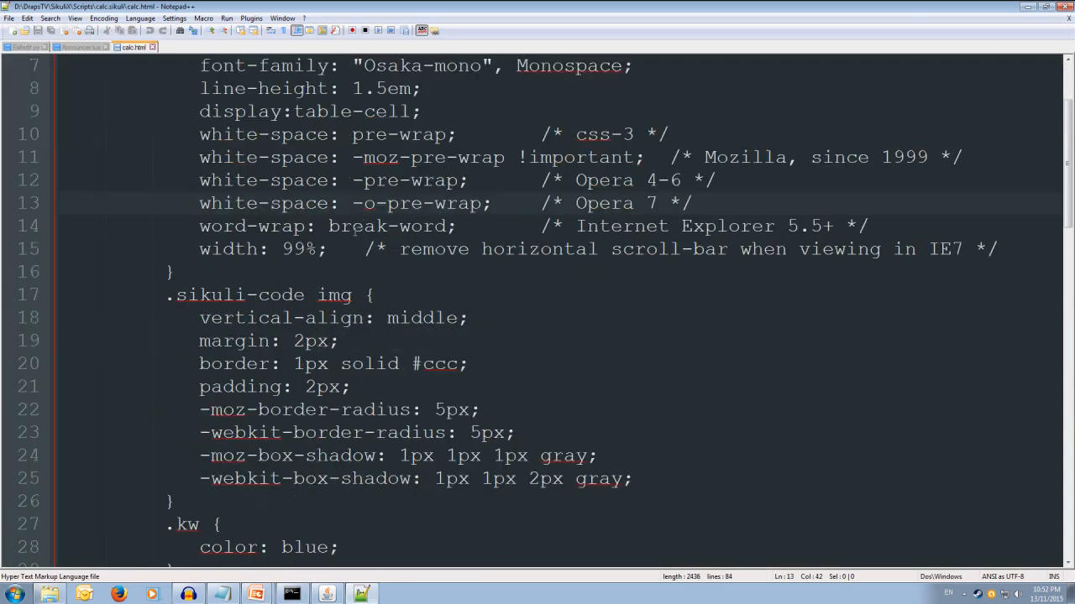
scroll("down", 3)
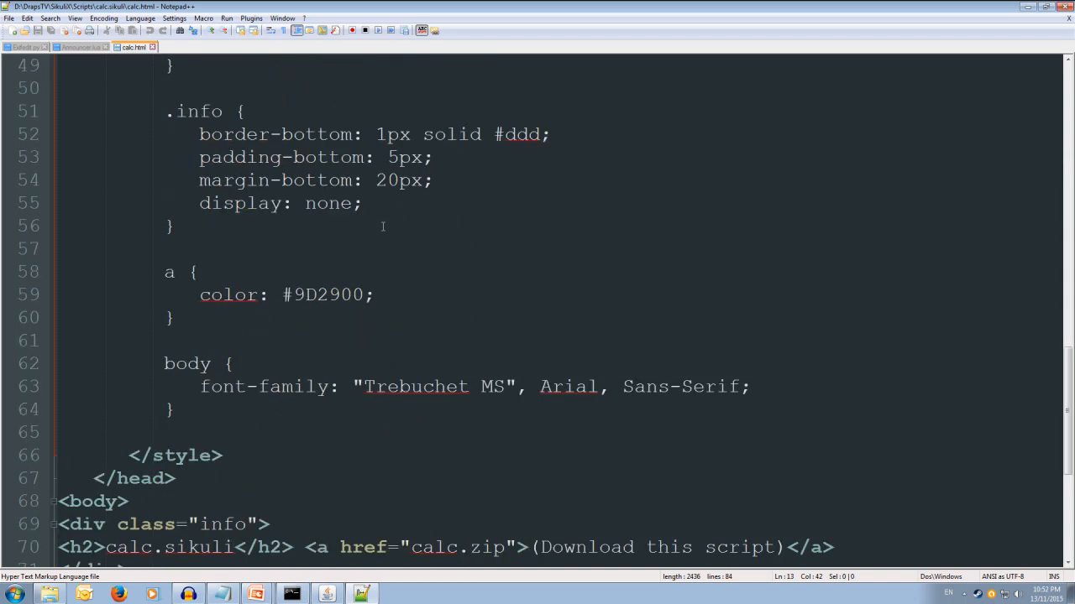
scroll("down", 3)
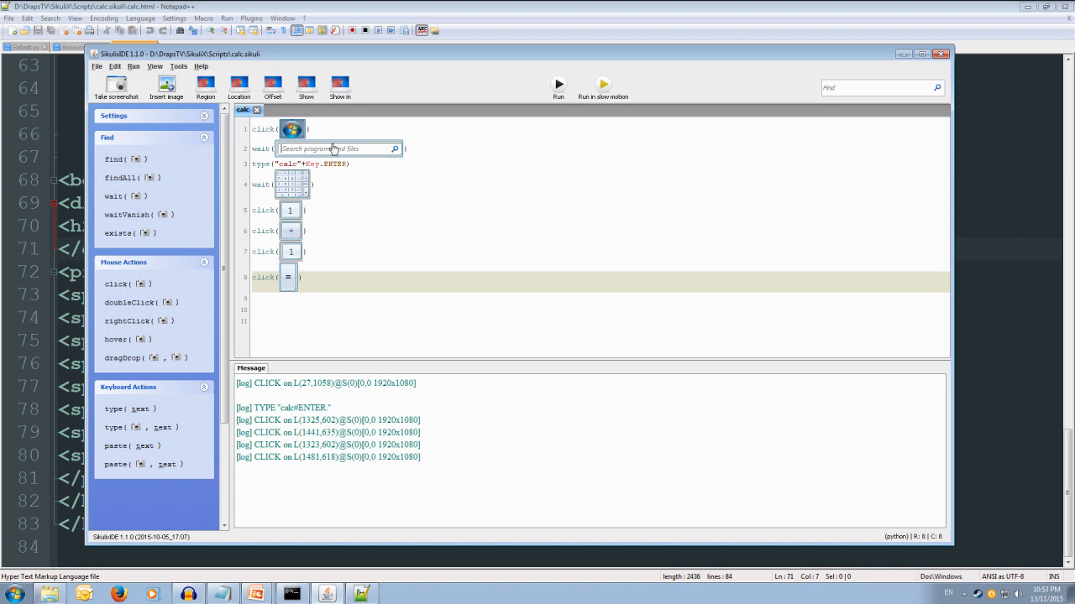
mouse_move(876, 408)
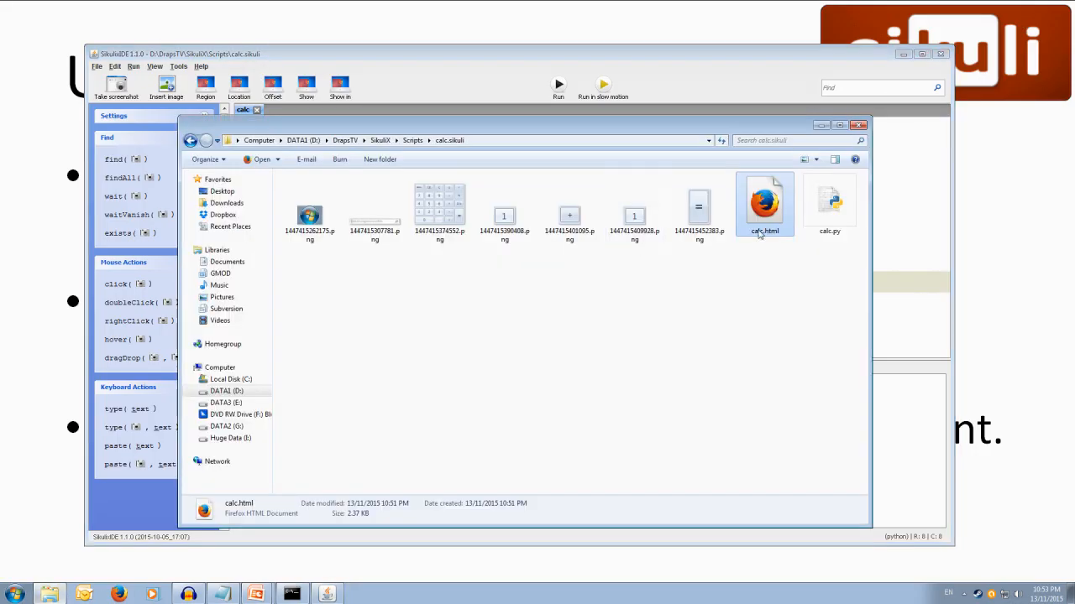
right_click(829, 202)
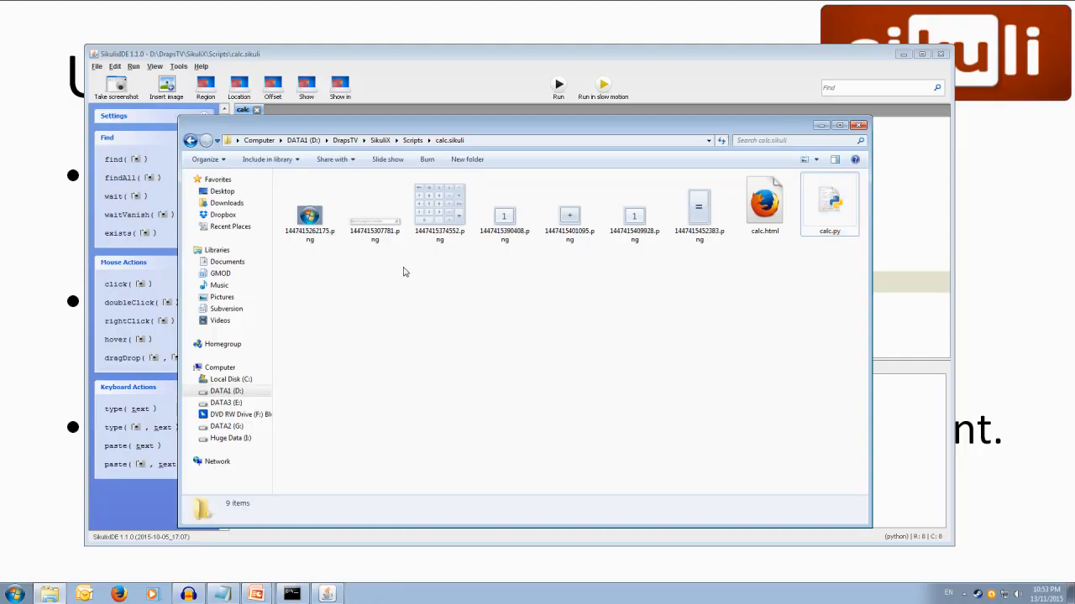
left_click(634, 214)
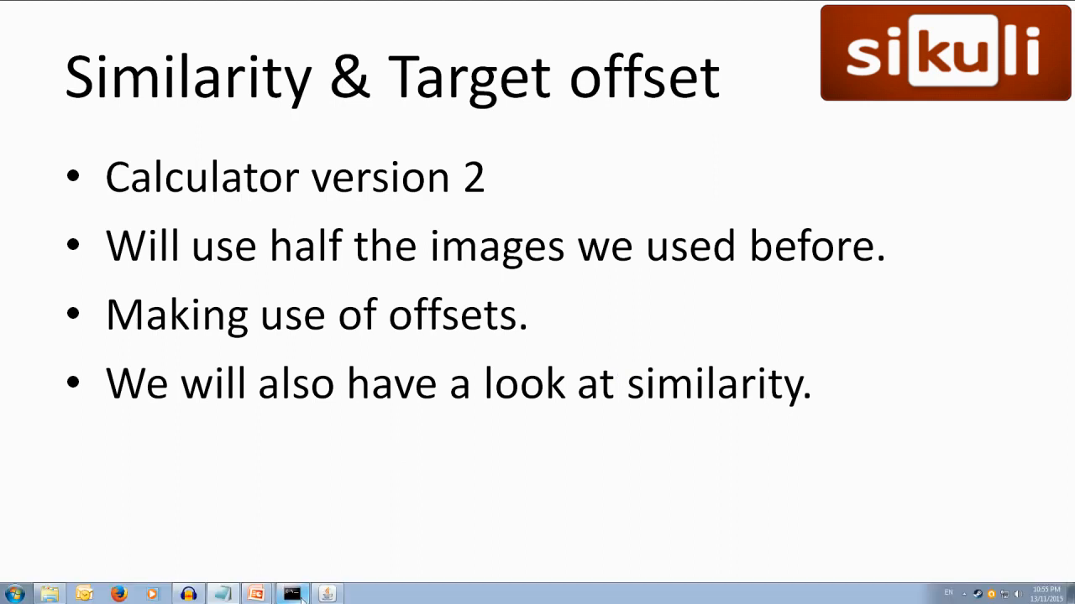
Switch back to the calc script in SikuliX IDE from the taskbar
left_click(294, 590)
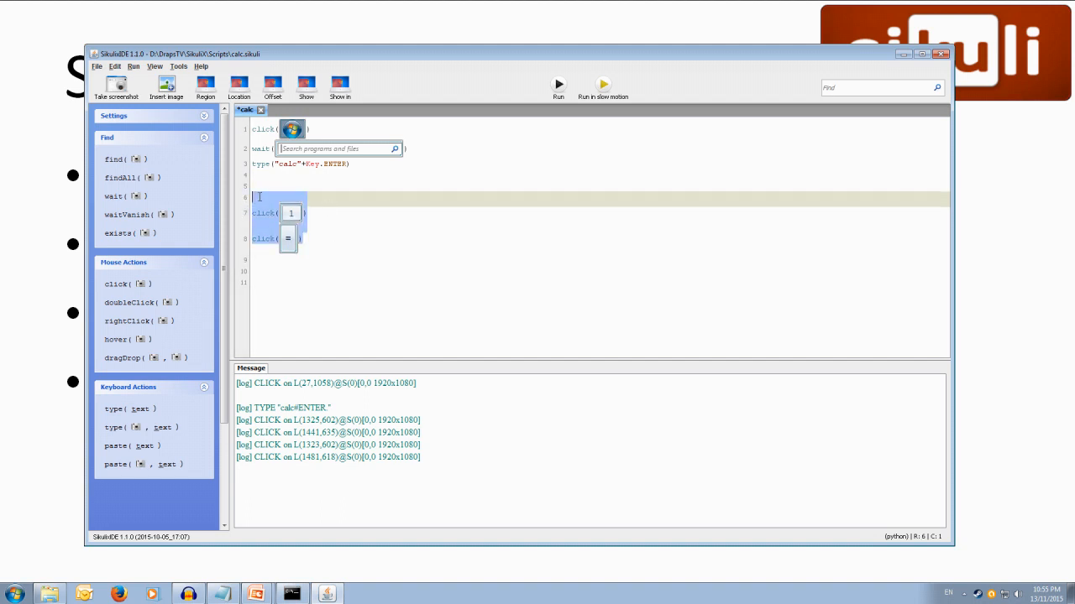
Delete the leftover 1 and = keypad click lines, leaving three calculator-opening lines
left_click(7, 591)
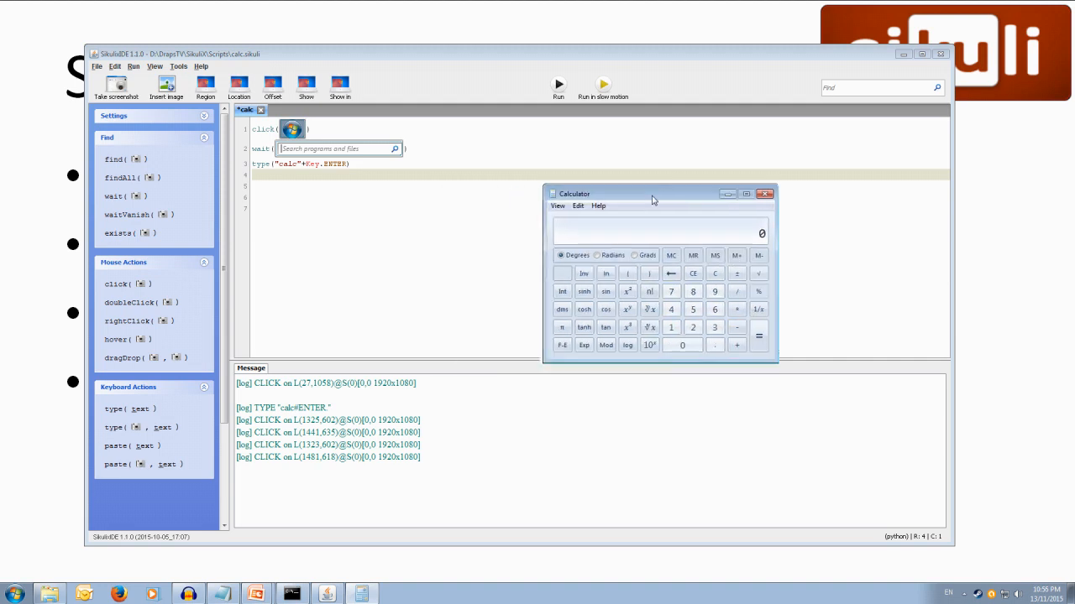
Open Pattern Settings for the newly captured calculator keypad image
left_click(765, 194)
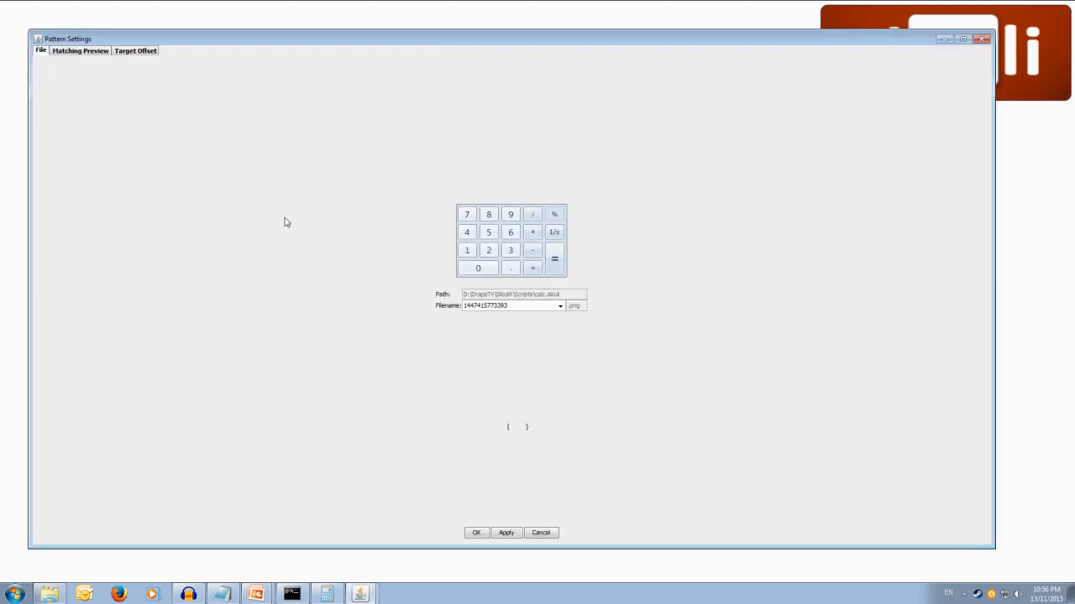
Preview keypad matches, sweep similarity down to 0.00, settle at 0.74, and apply
left_click(81, 51)
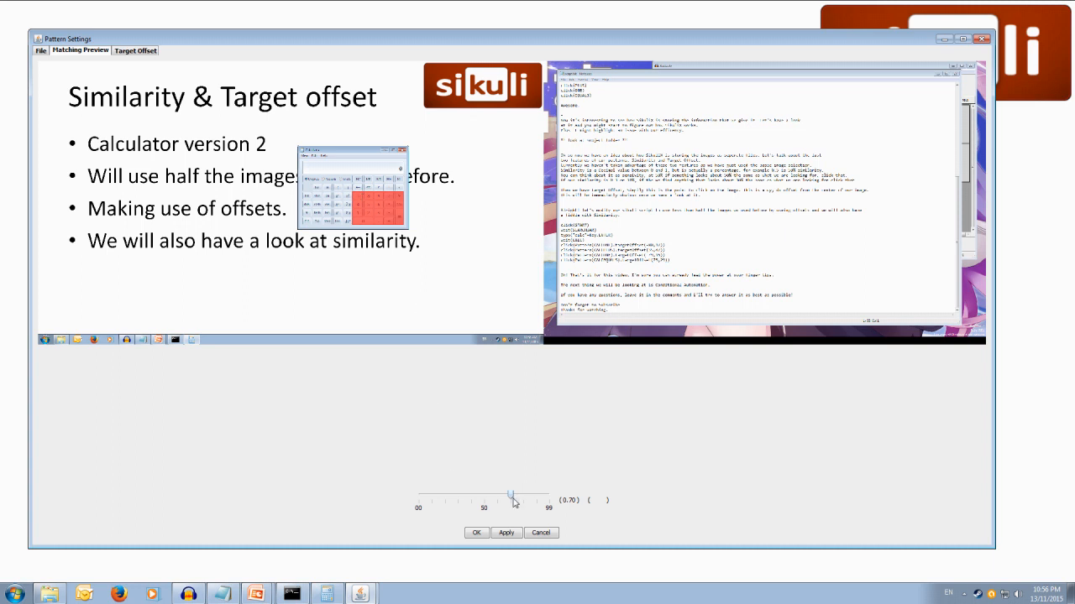
left_click_drag(512, 495, 493, 496)
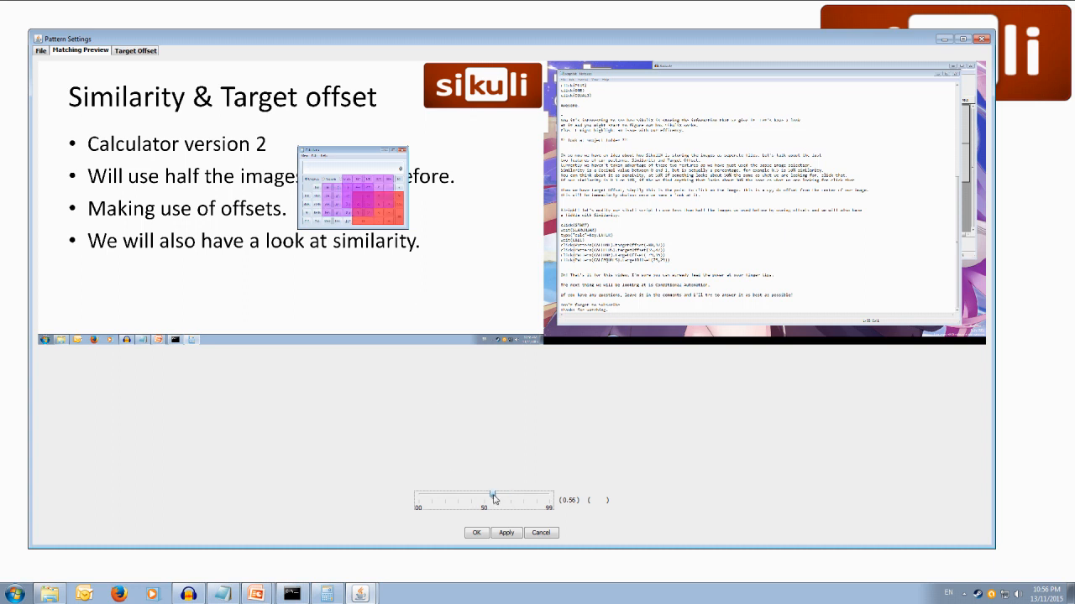
left_click_drag(494, 500, 472, 500)
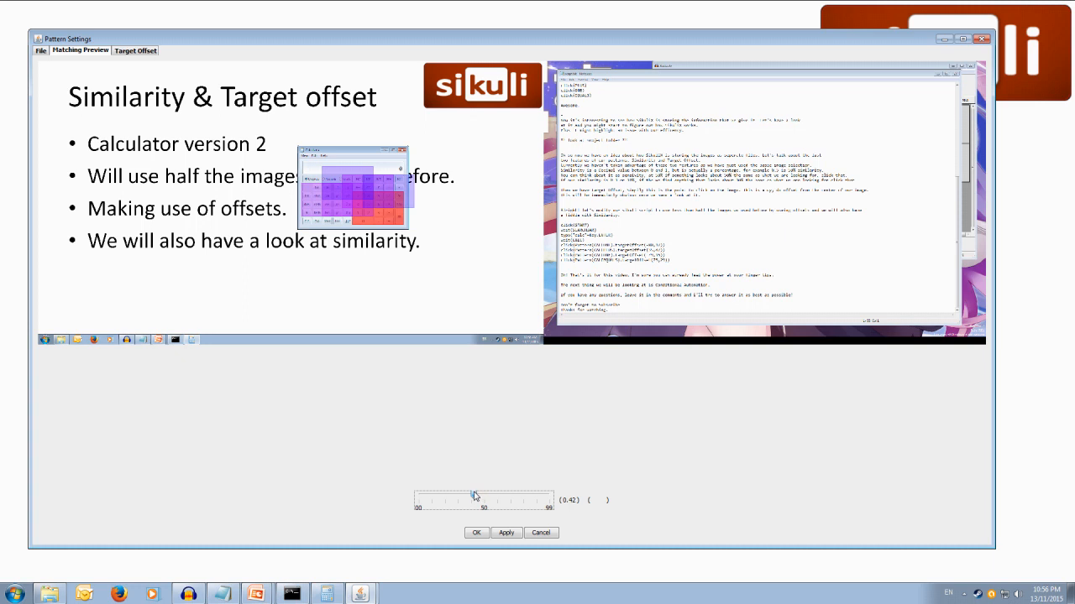
left_click_drag(474, 497, 460, 497)
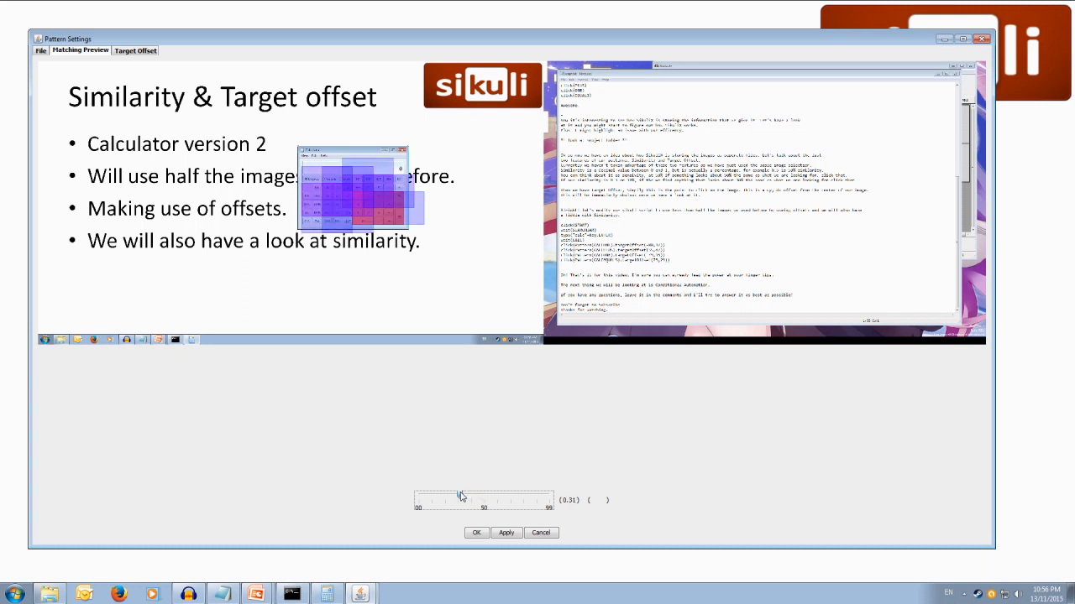
left_click_drag(460, 500, 432, 499)
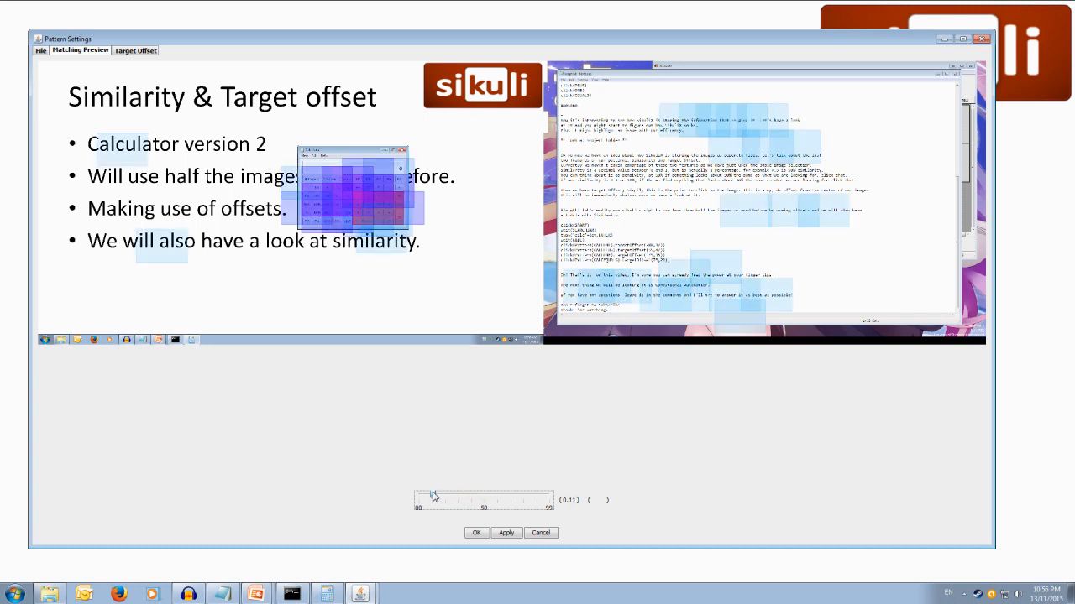
left_click_drag(432, 495, 415, 499)
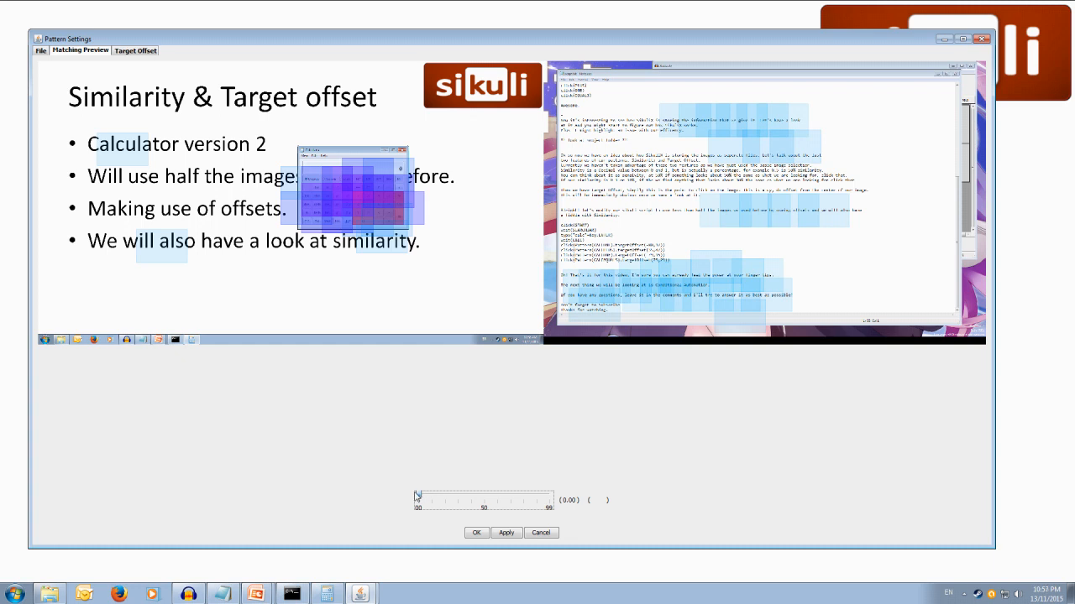
left_click_drag(417, 496, 492, 496)
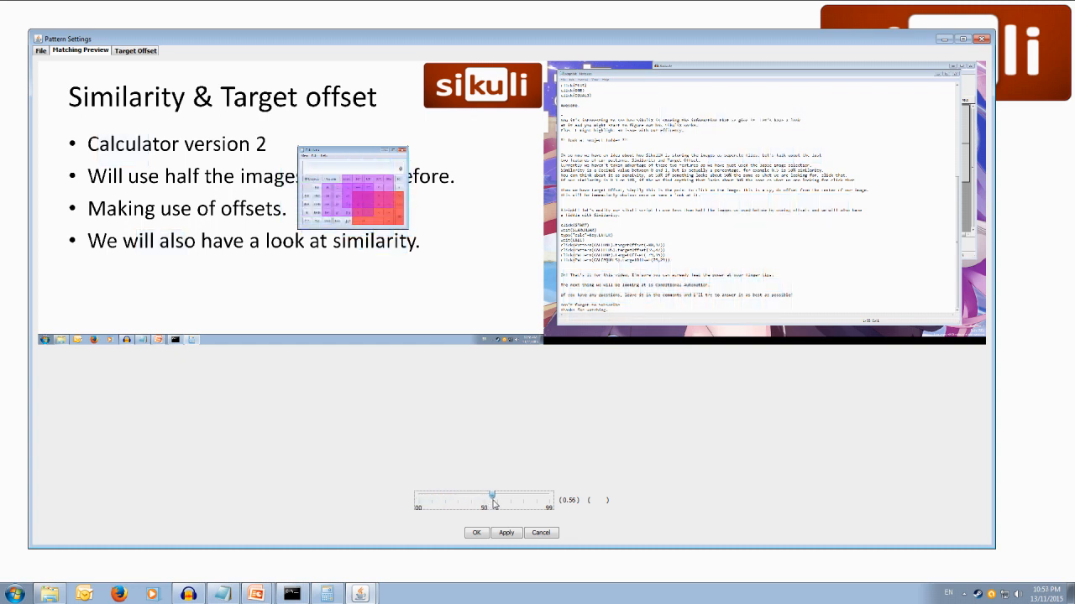
left_click_drag(492, 494, 502, 494)
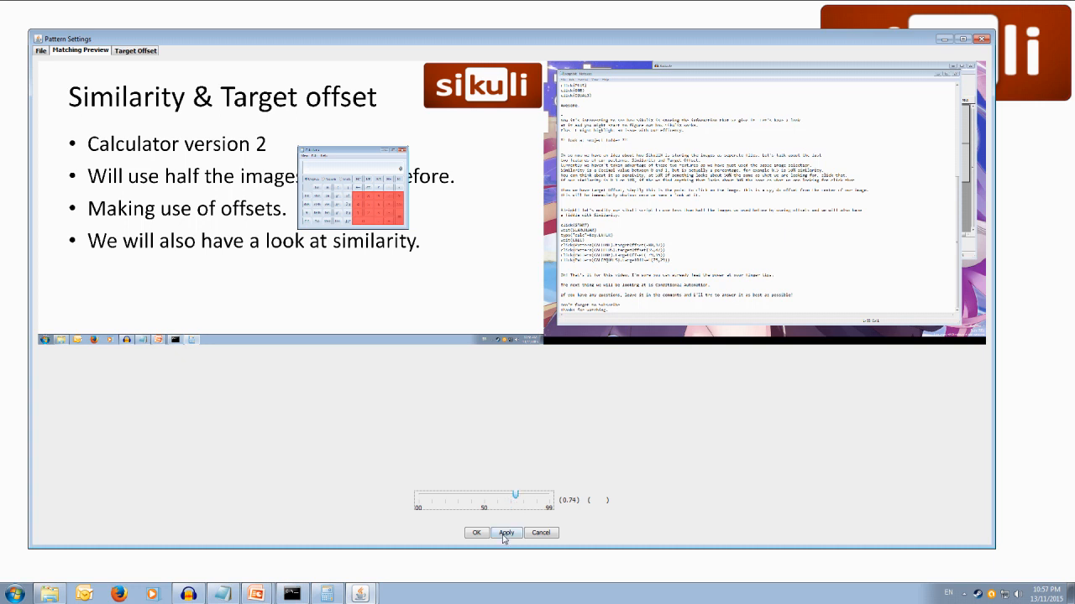
left_click(137, 51)
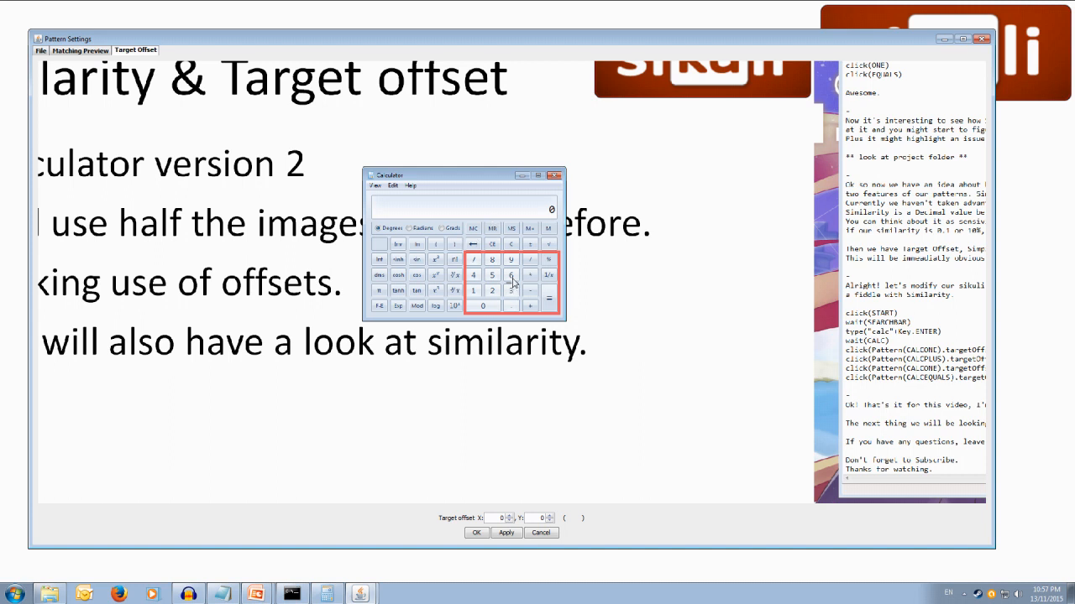
mouse_move(522, 294)
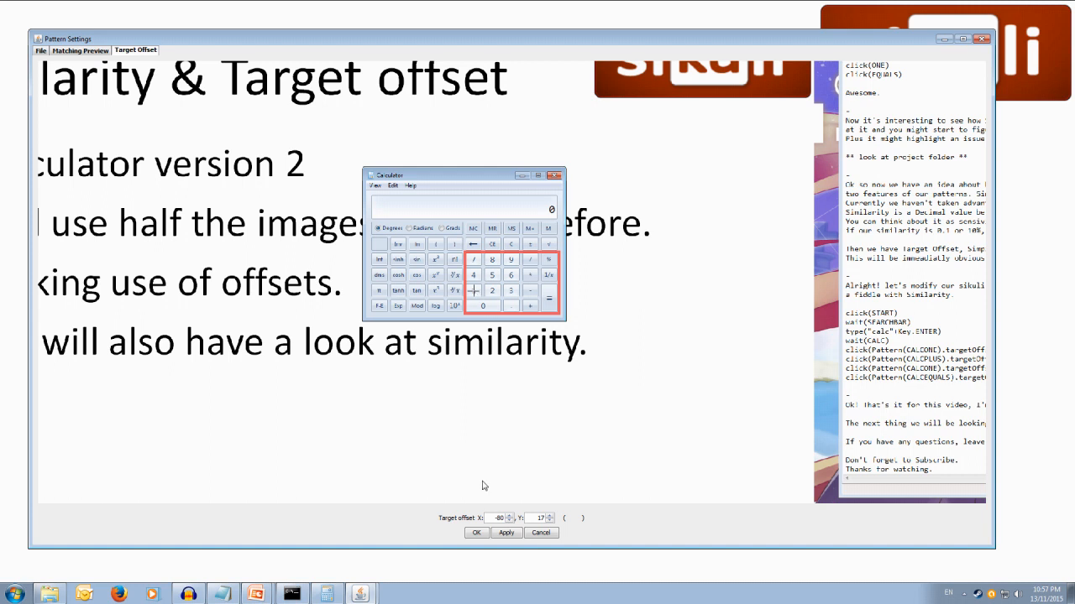
mouse_move(474, 290)
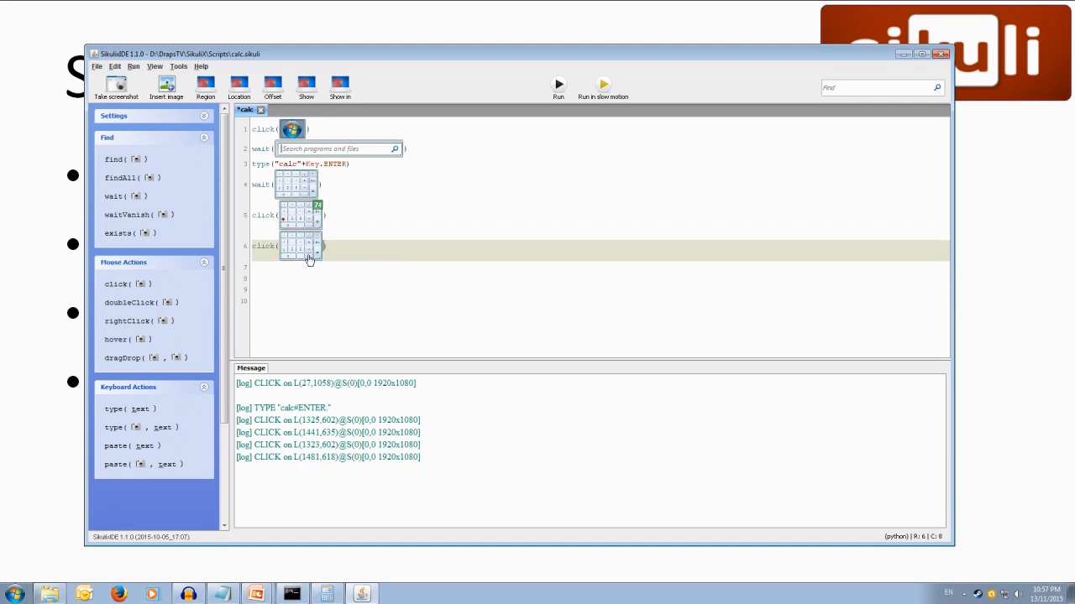
Aim the later keypad click lines at the 1 and = keys via Target Offset
double_click(299, 246)
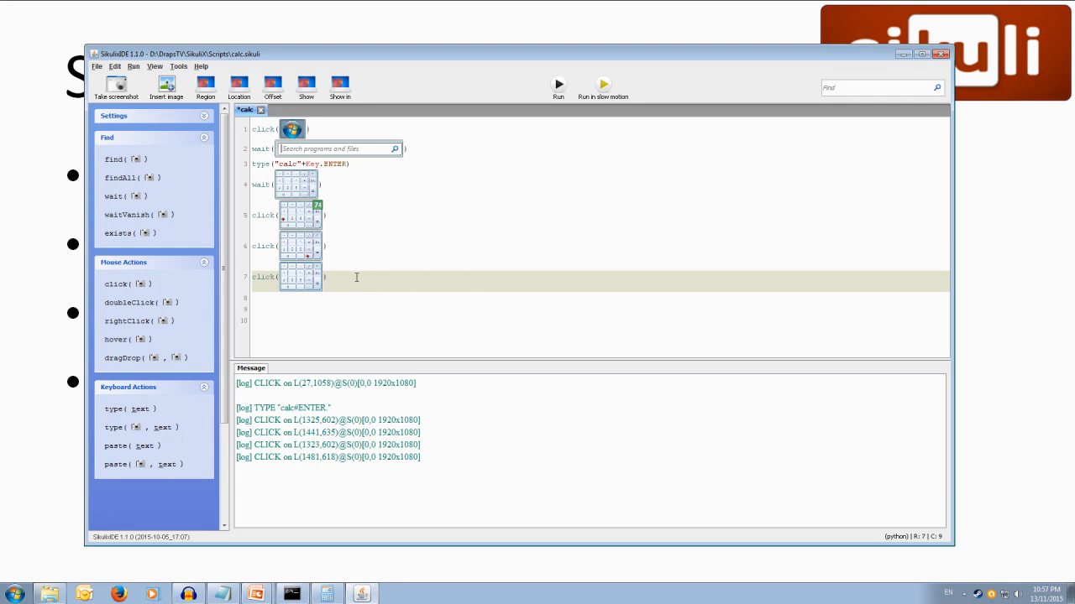
double_click(297, 277)
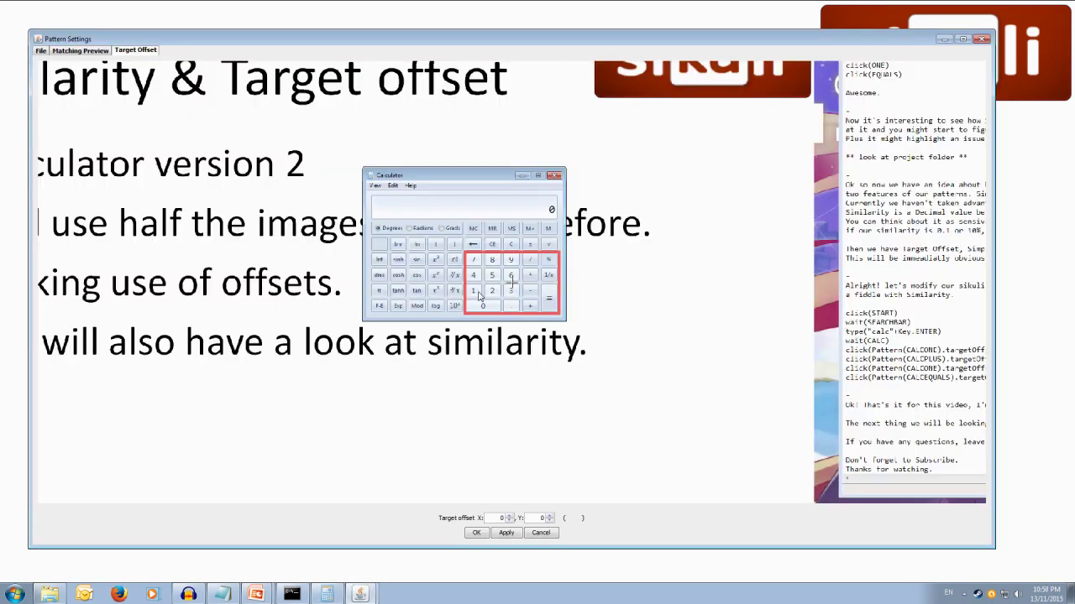
left_click(506, 534)
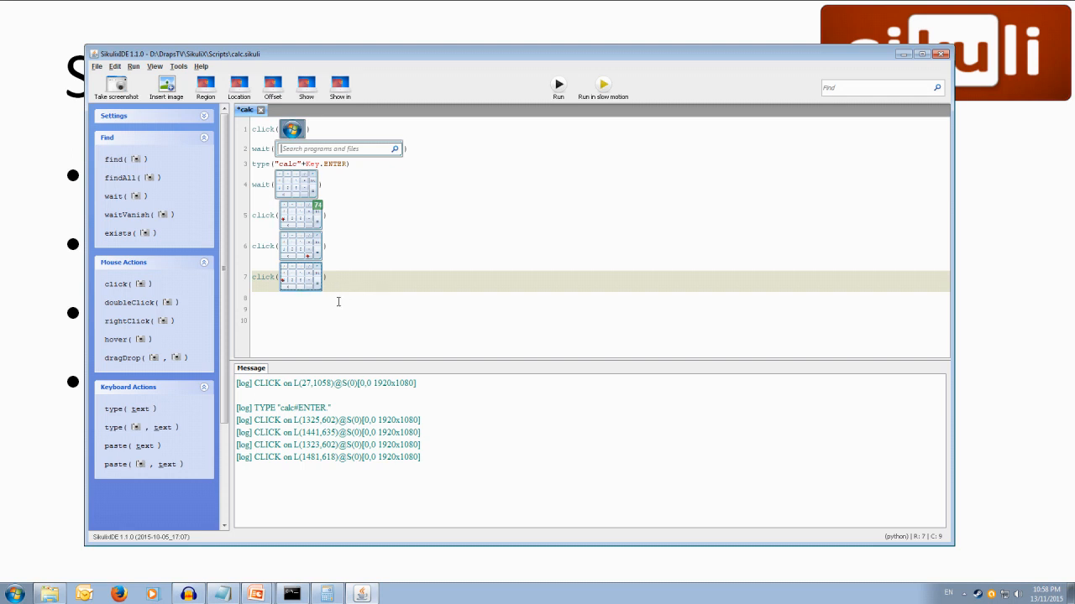
type("click(")
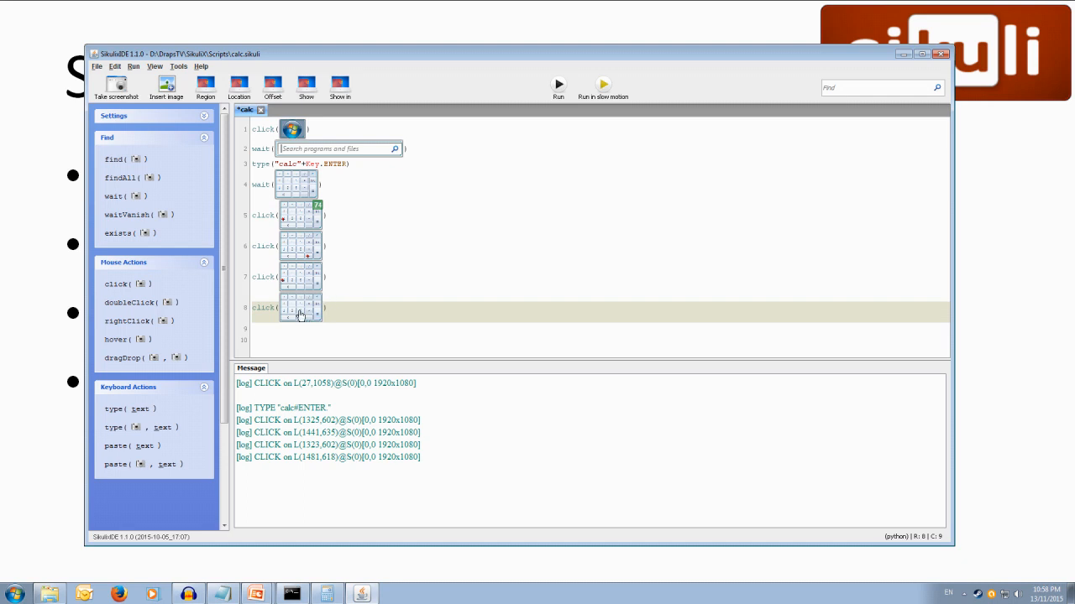
double_click(300, 310)
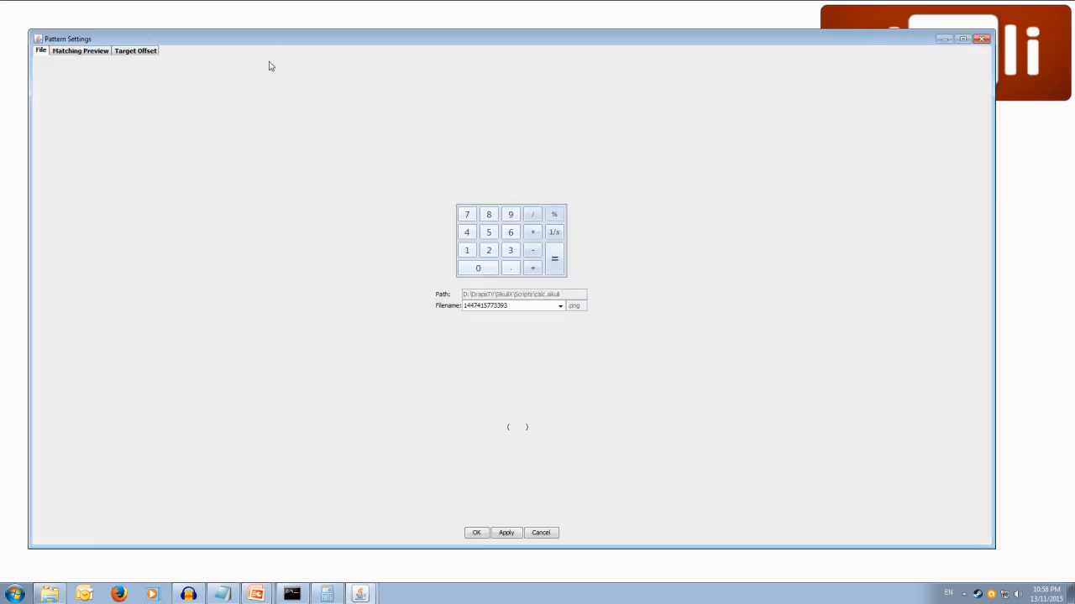
left_click(140, 51)
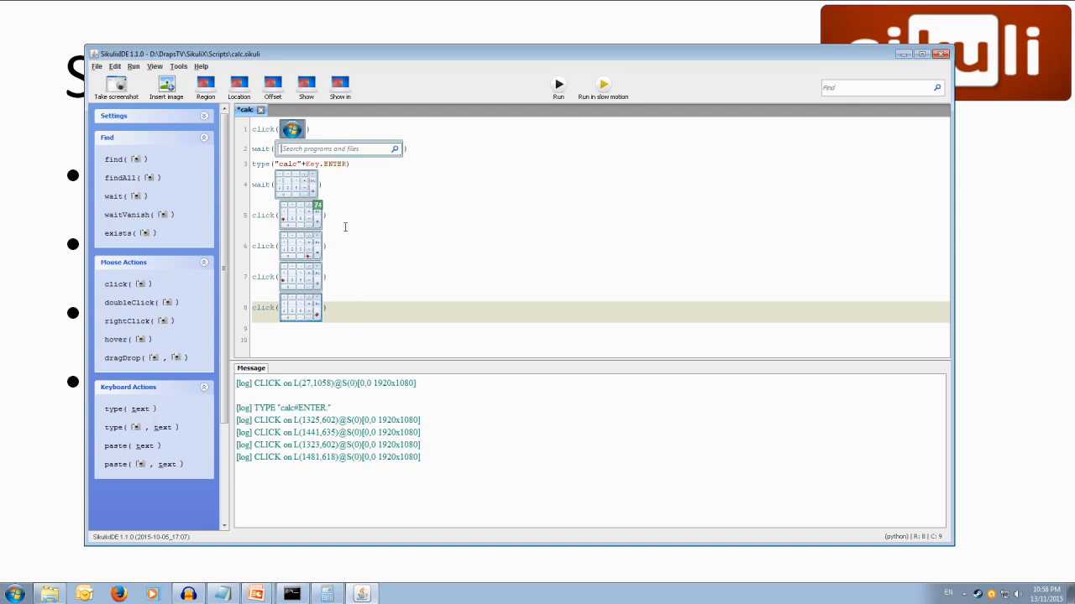
mouse_move(531, 284)
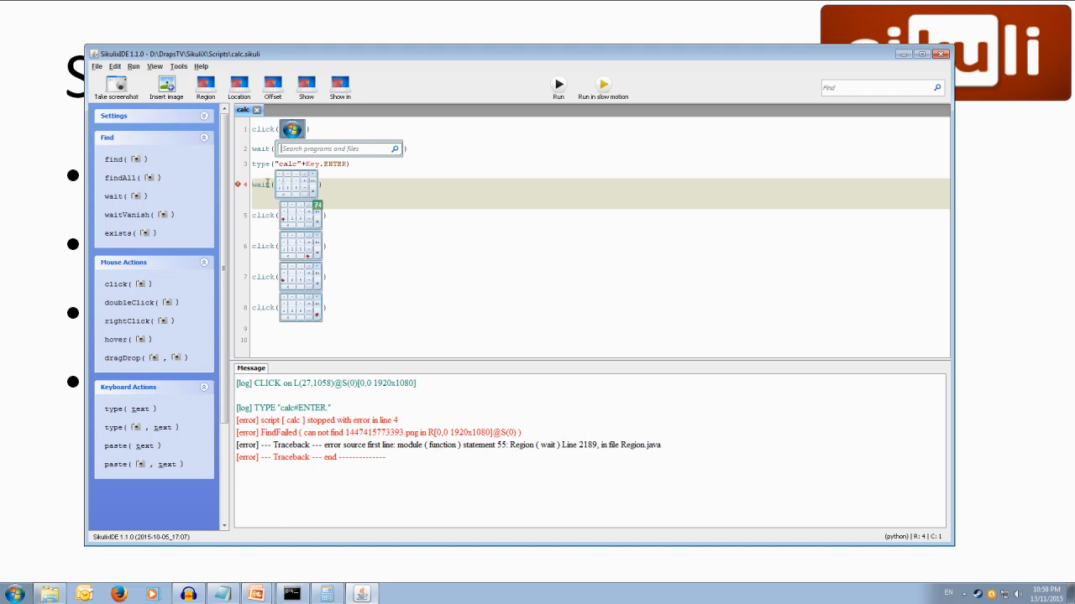
mouse_move(298, 184)
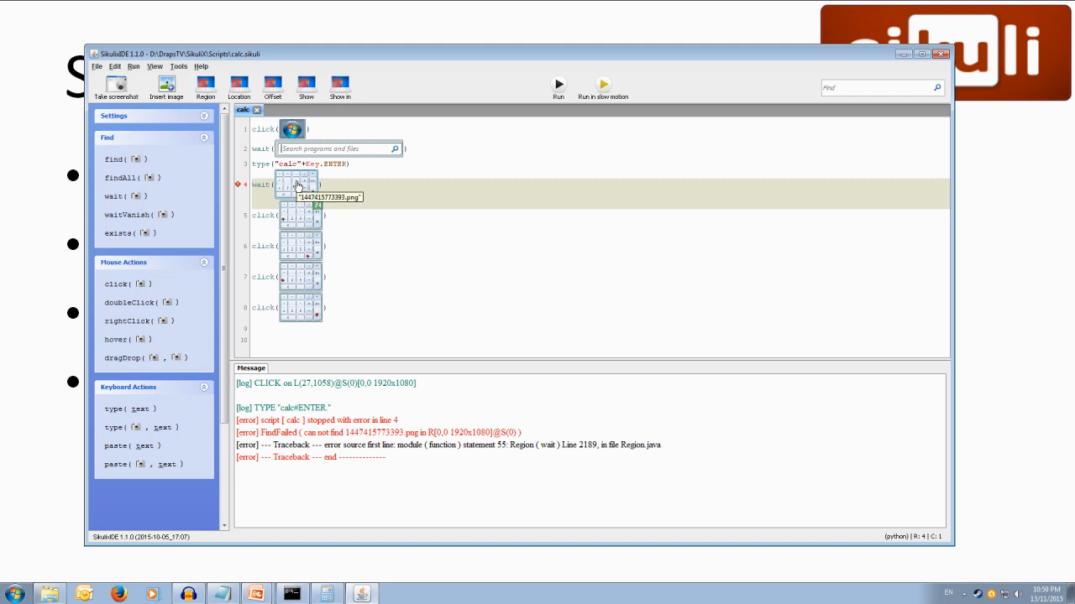
mouse_move(292, 186)
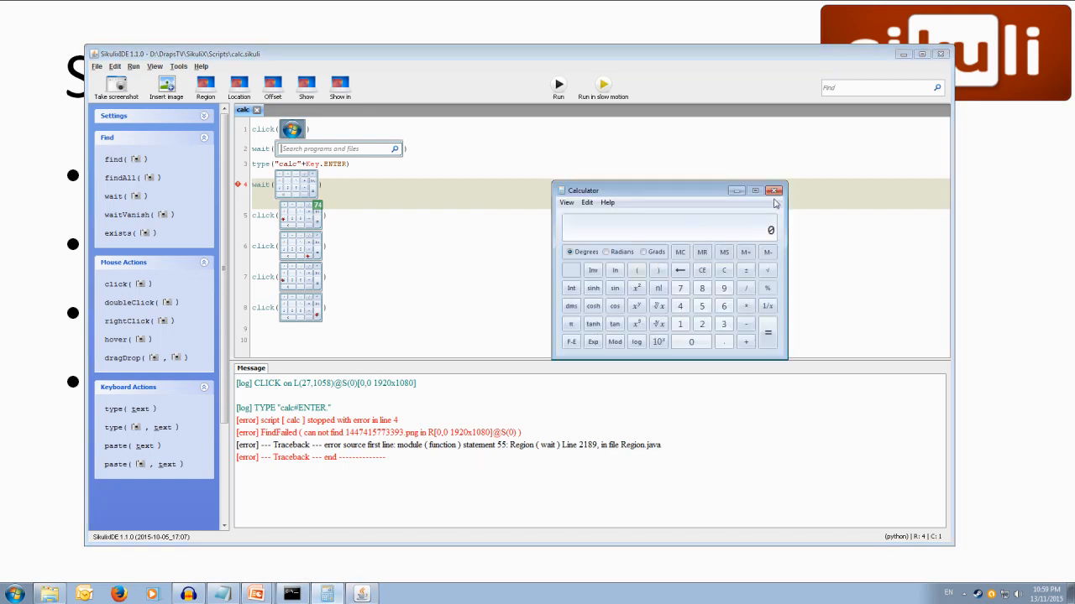
Minimize SikuliX IDE and enter 1 on Calculator by hand
left_click(774, 191)
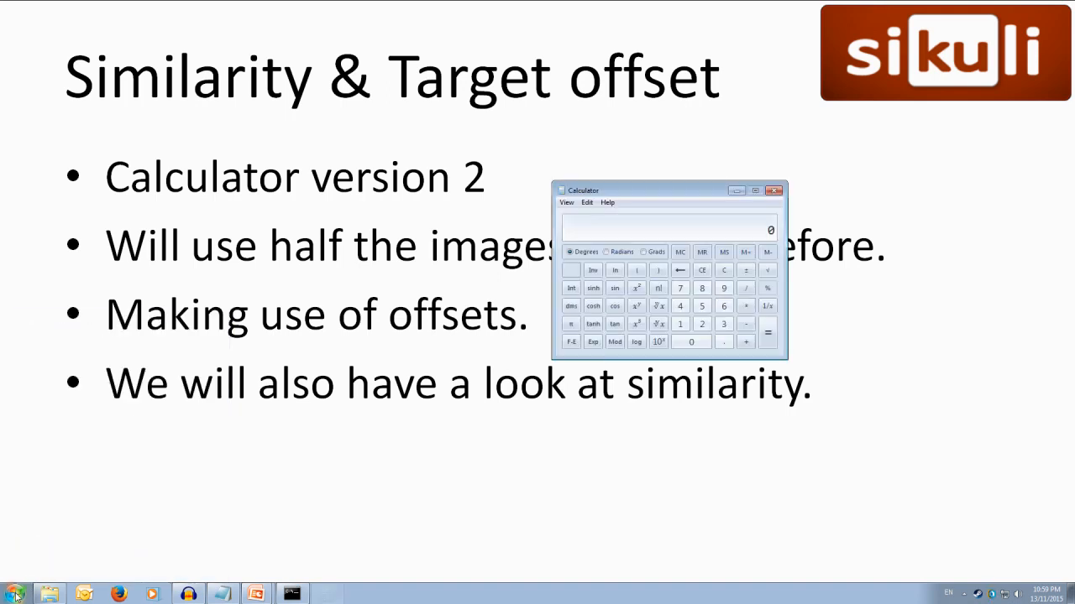
left_click(679, 324)
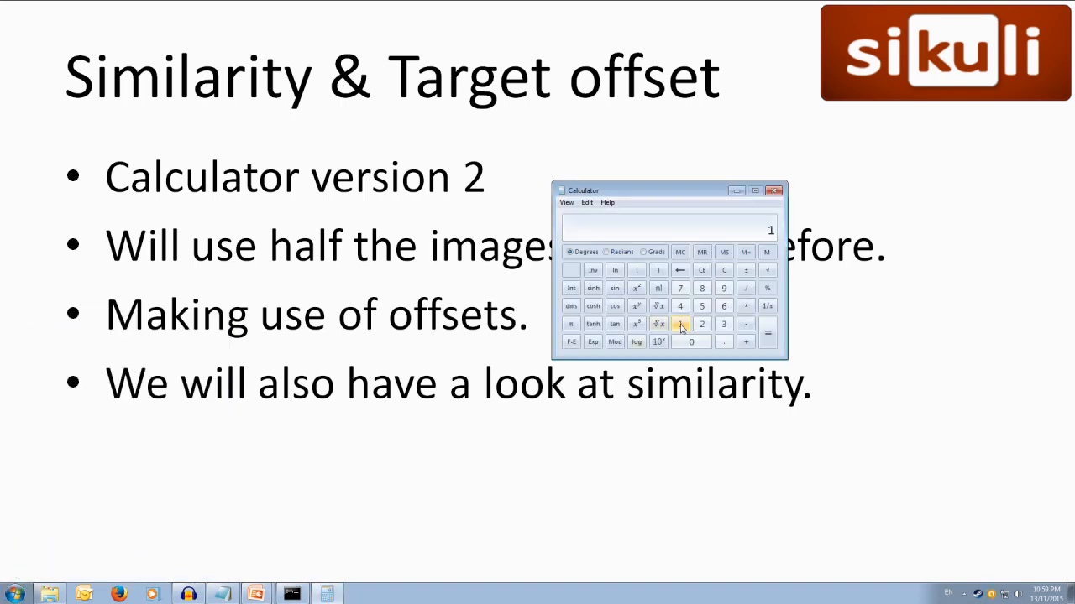